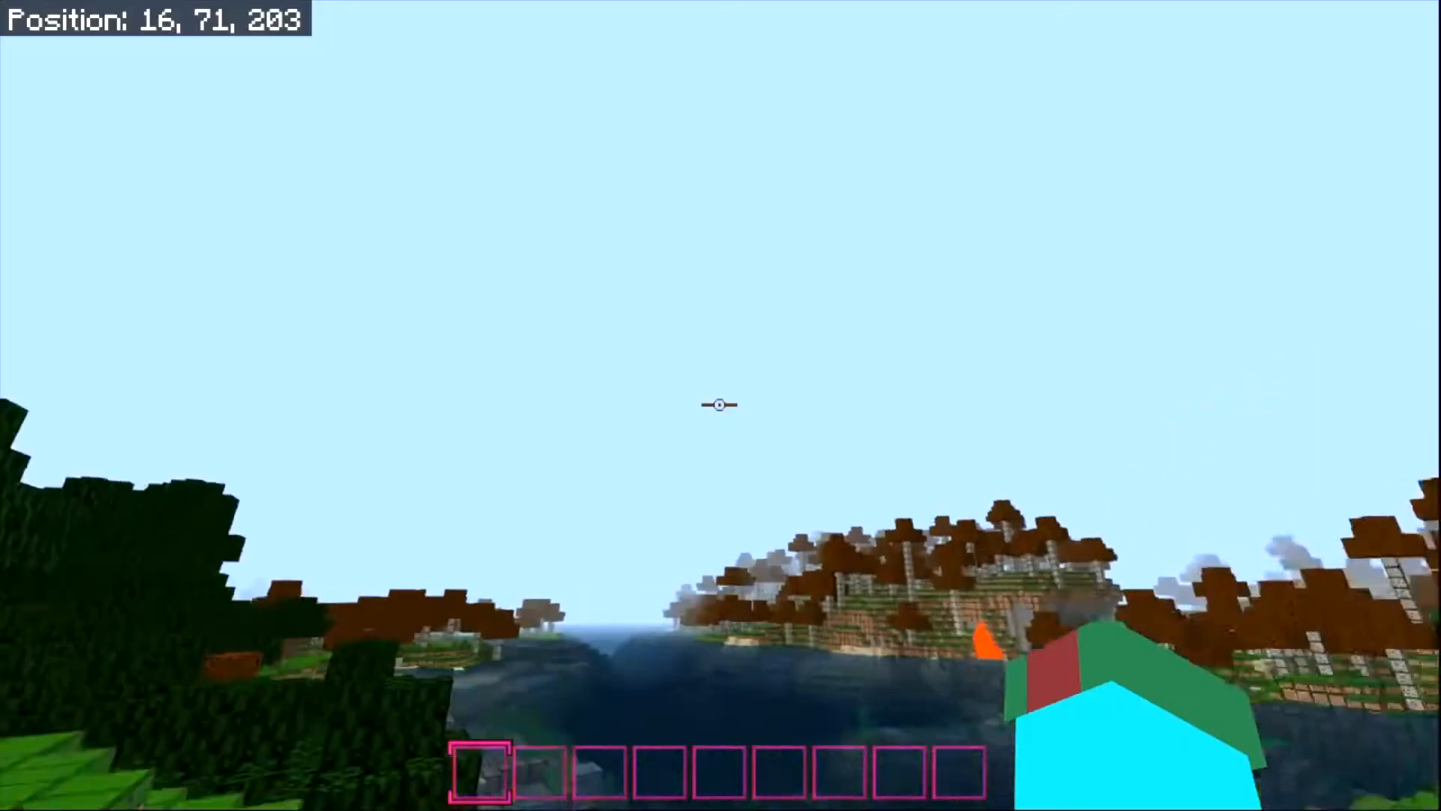
Step: Open the creative inventory to view the Equipment tab with the diamond gear
key(e)
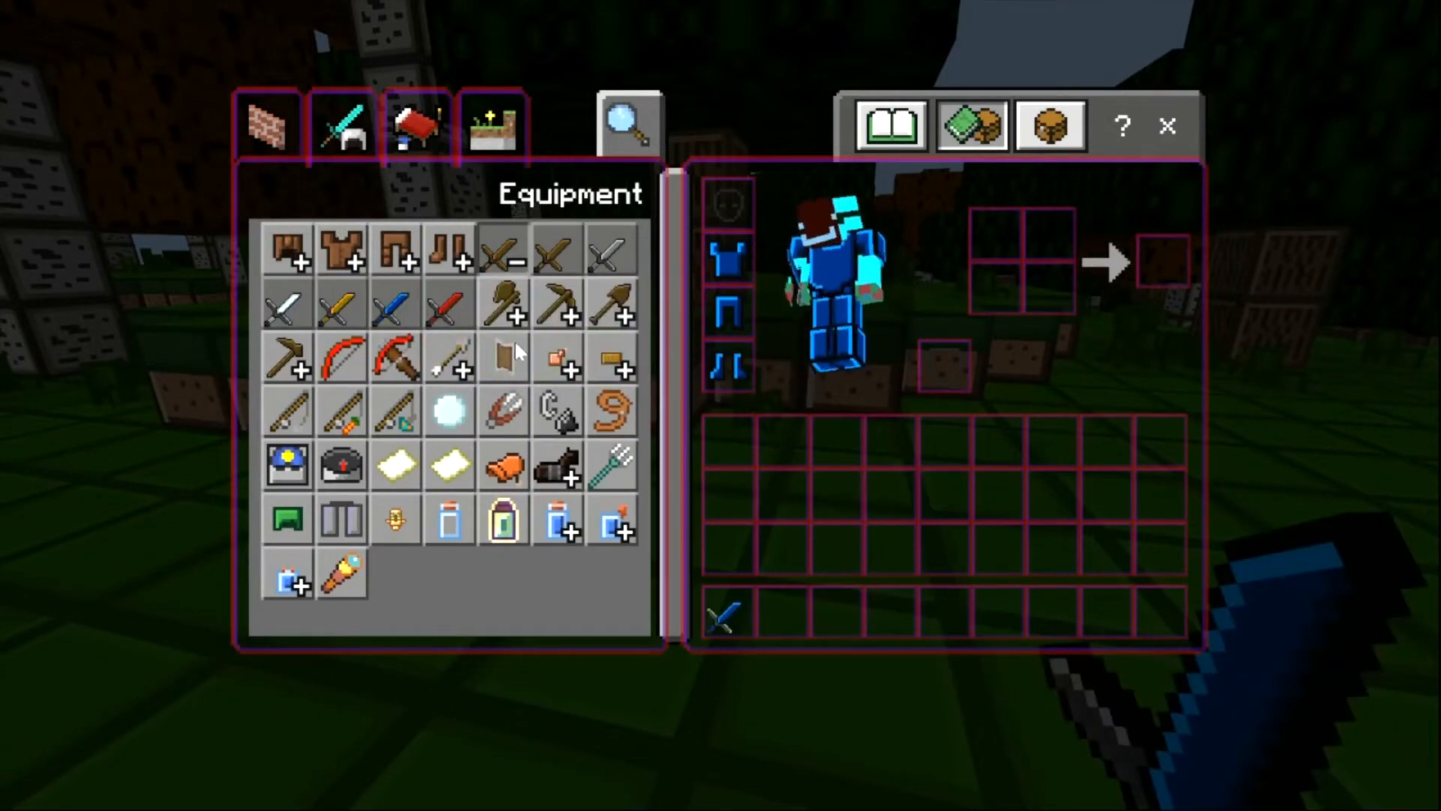
Step: Search 'anv' and 'shar' for an anvil and Sharpness book, enchant the sword, and close the inventory
click(628, 126)
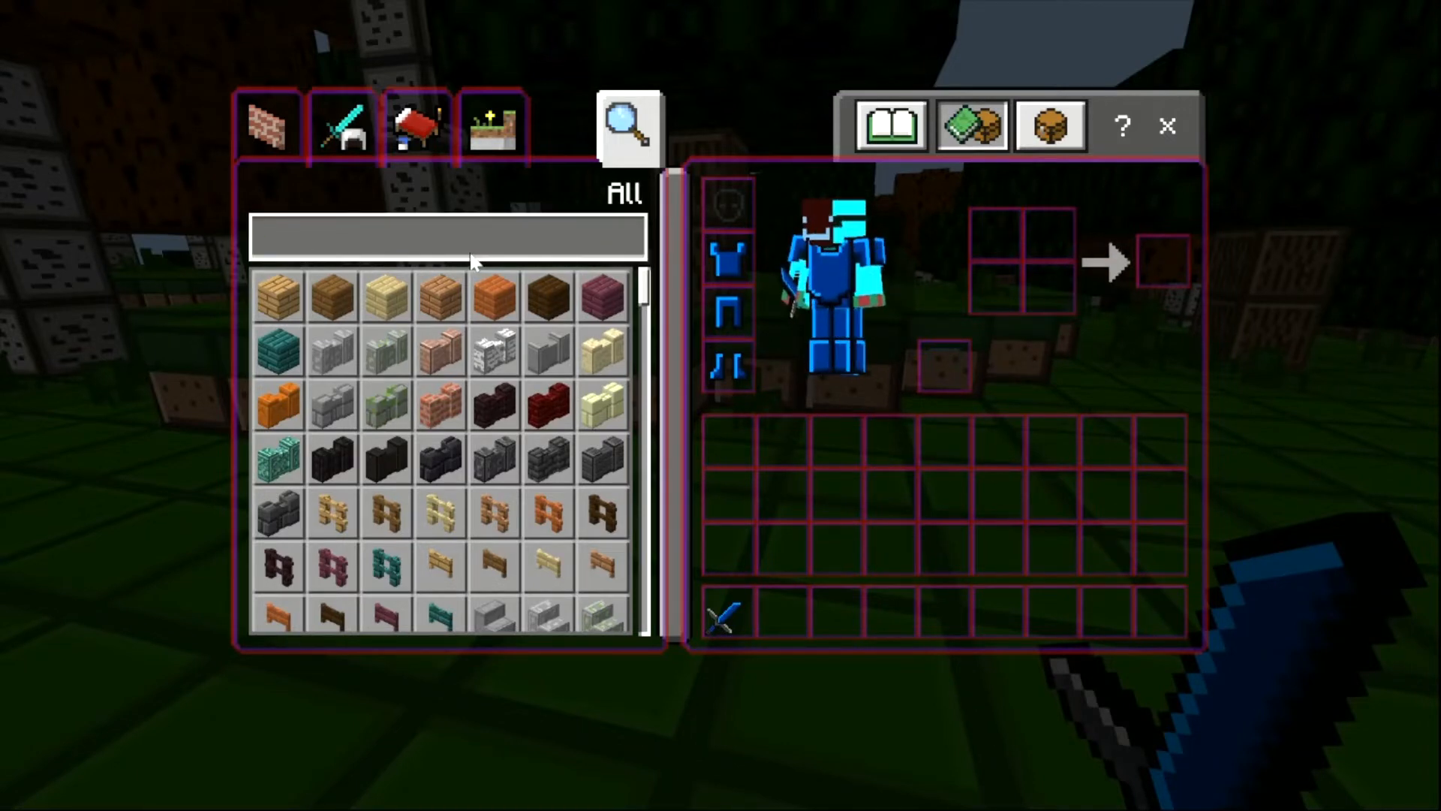
text(anv)
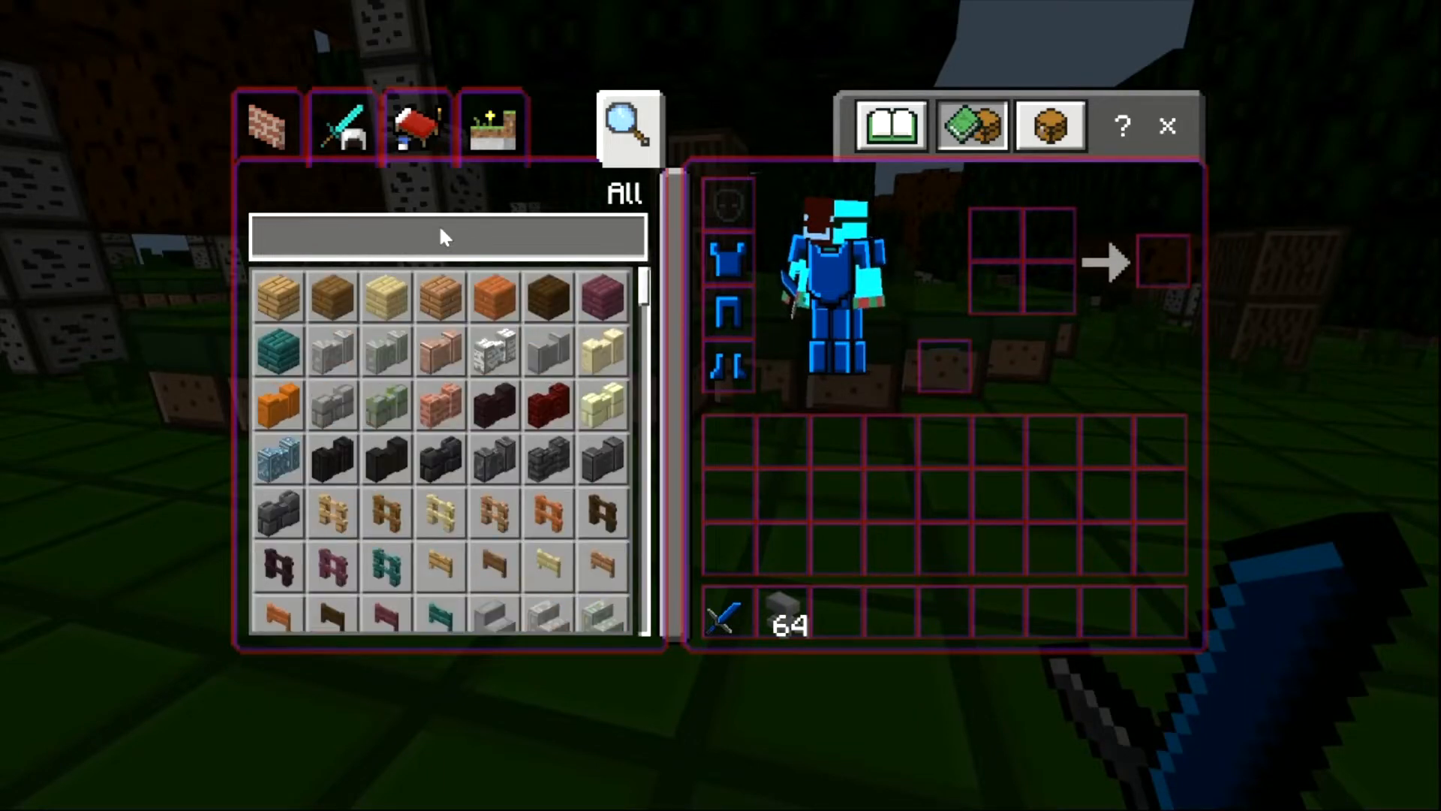
text(shar)
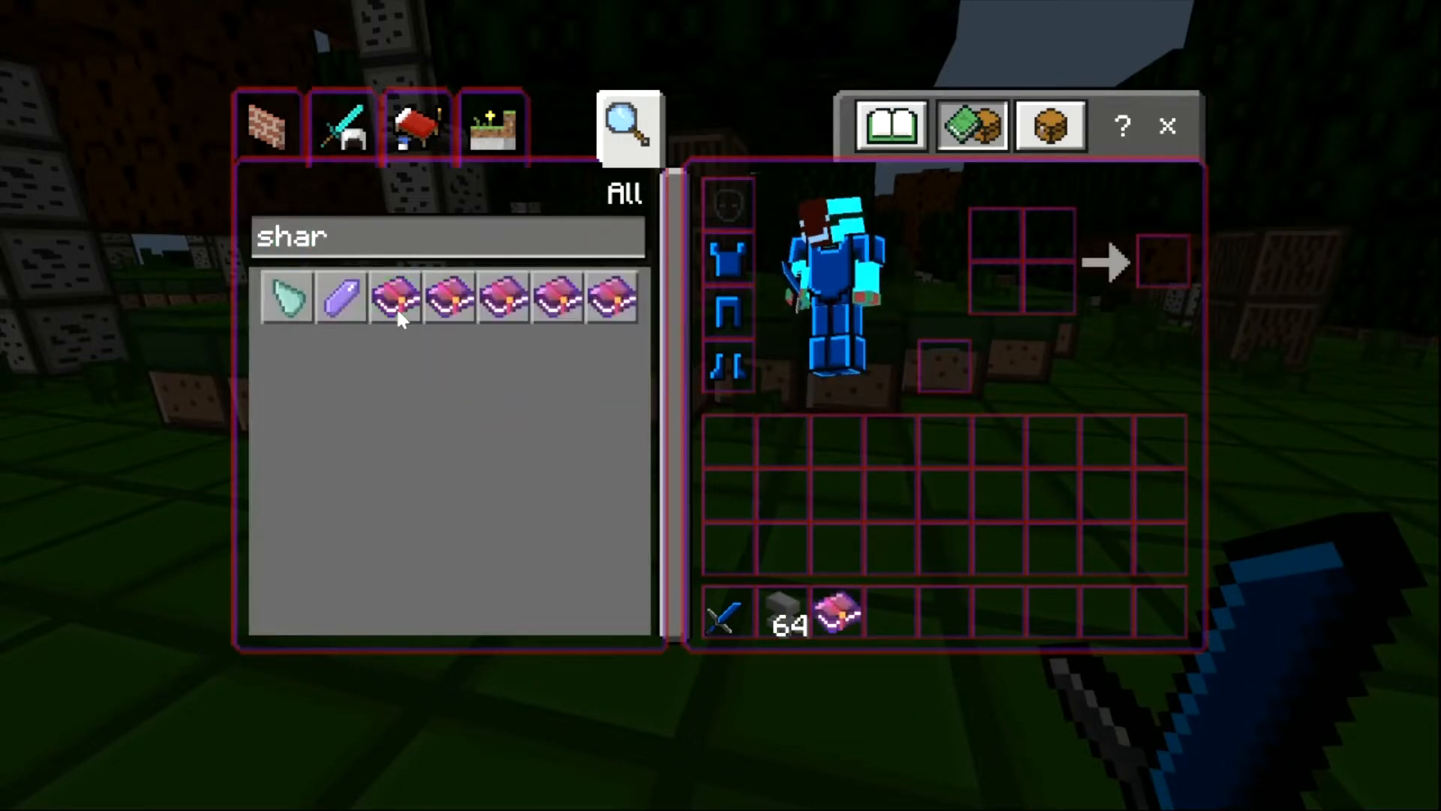
key(Escape)
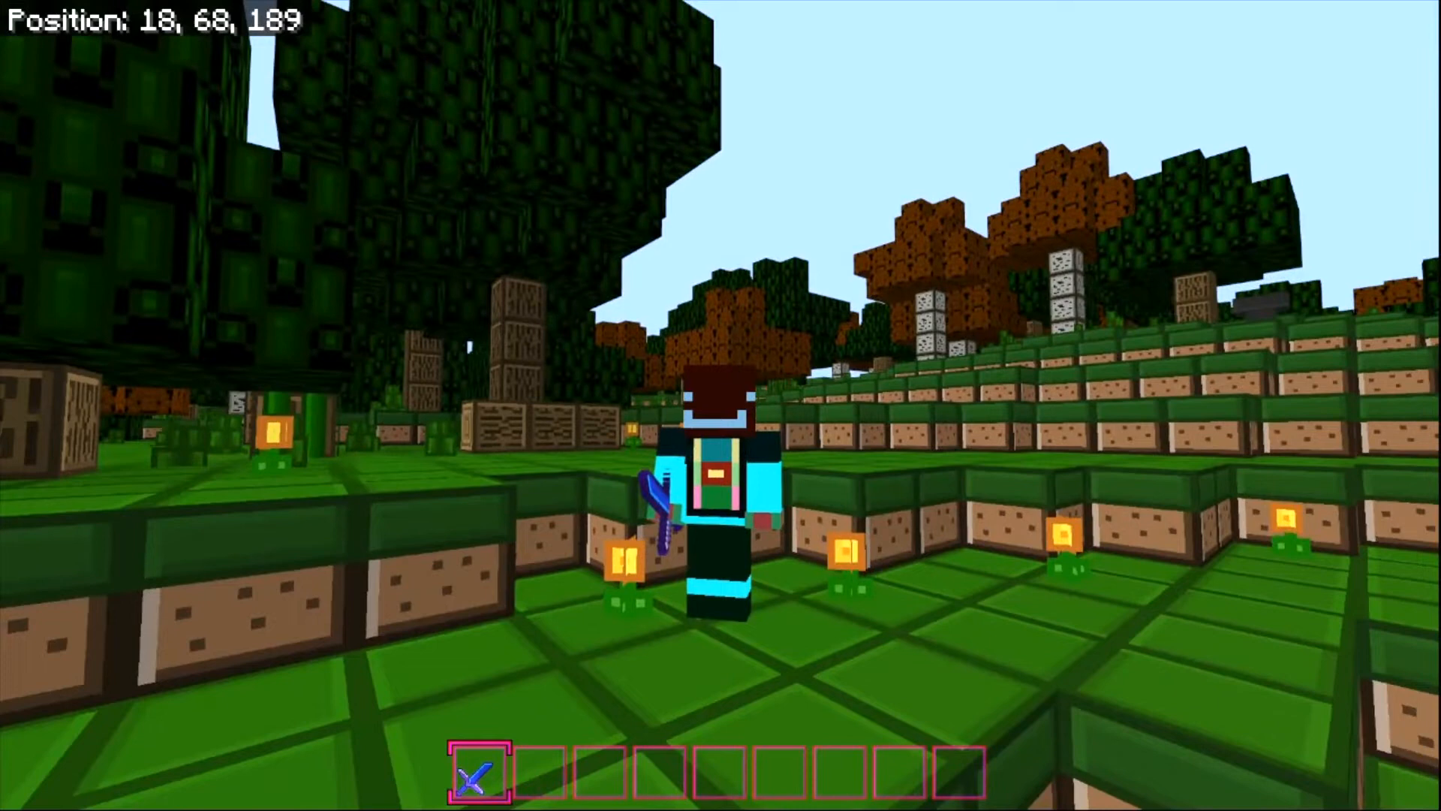
Step: Pause the game and choose Save & Quit
key(Escape)
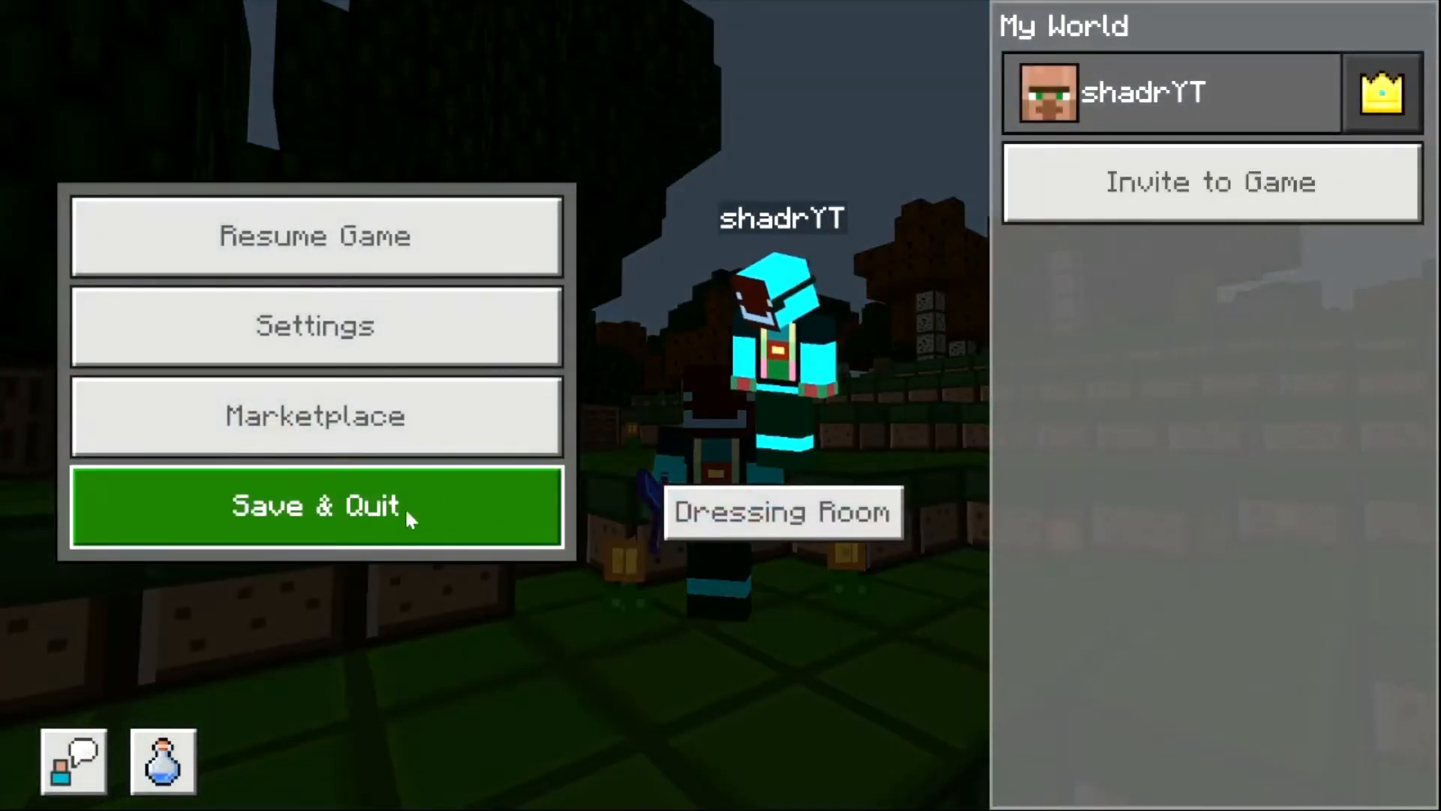
click(315, 505)
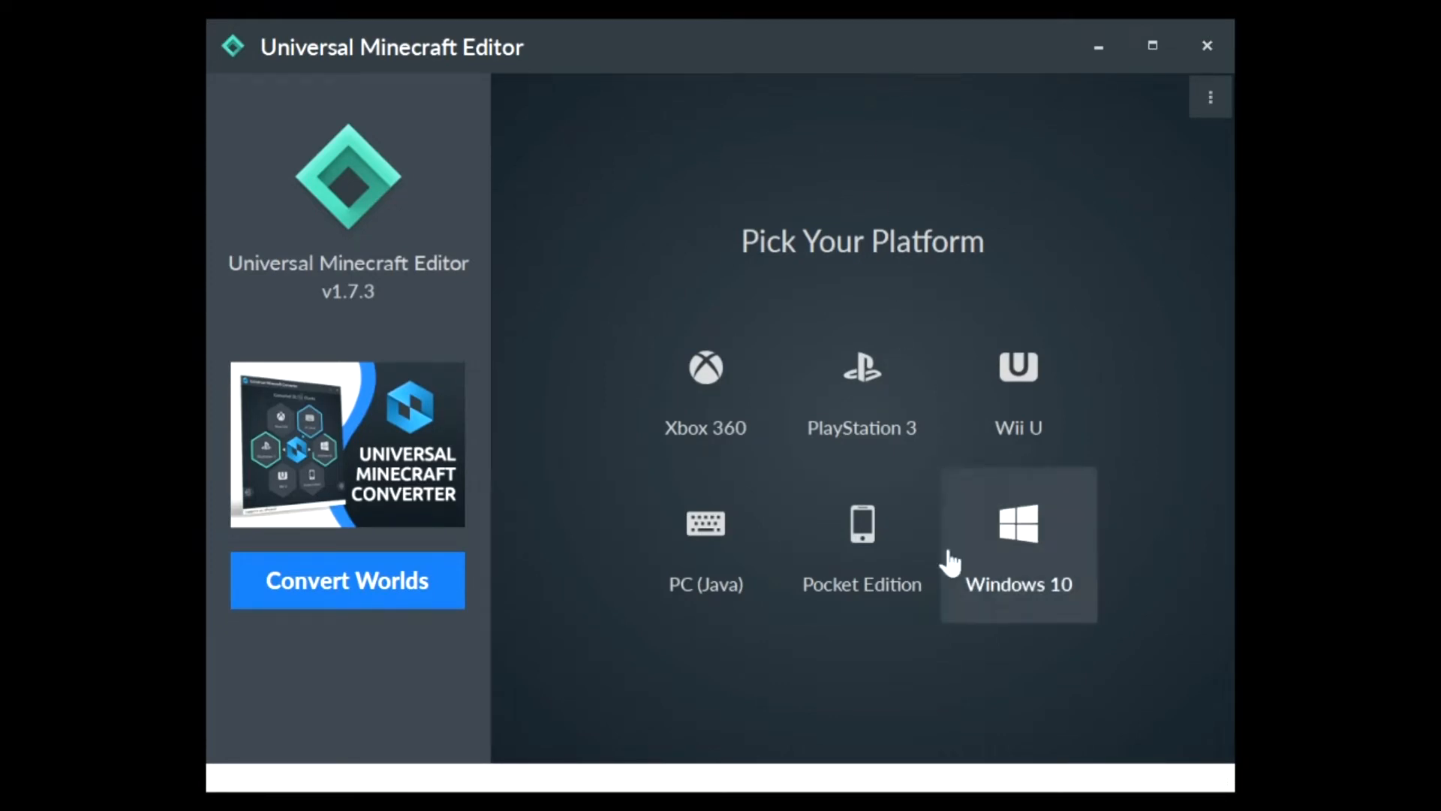
mouse_move(1035, 561)
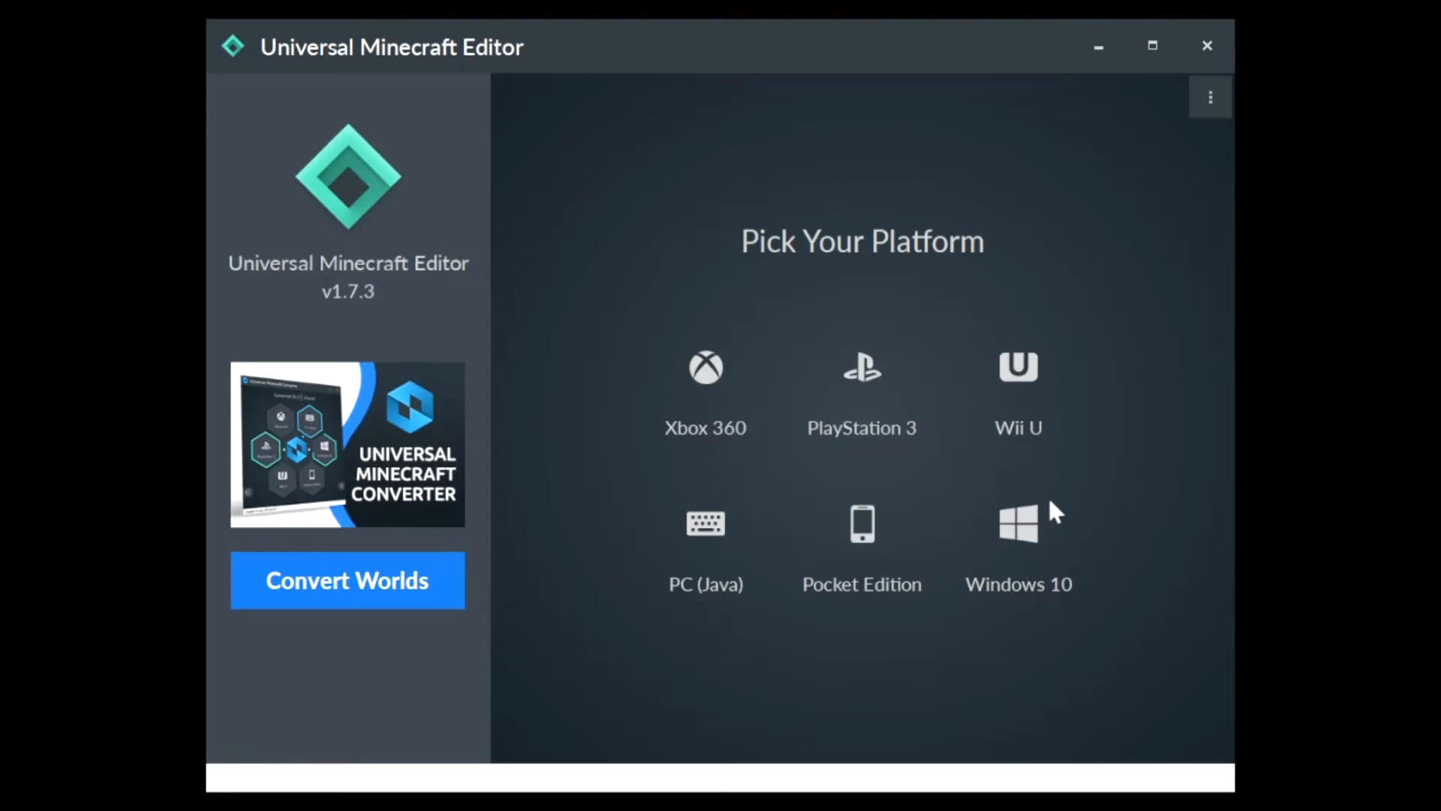
mouse_move(717, 389)
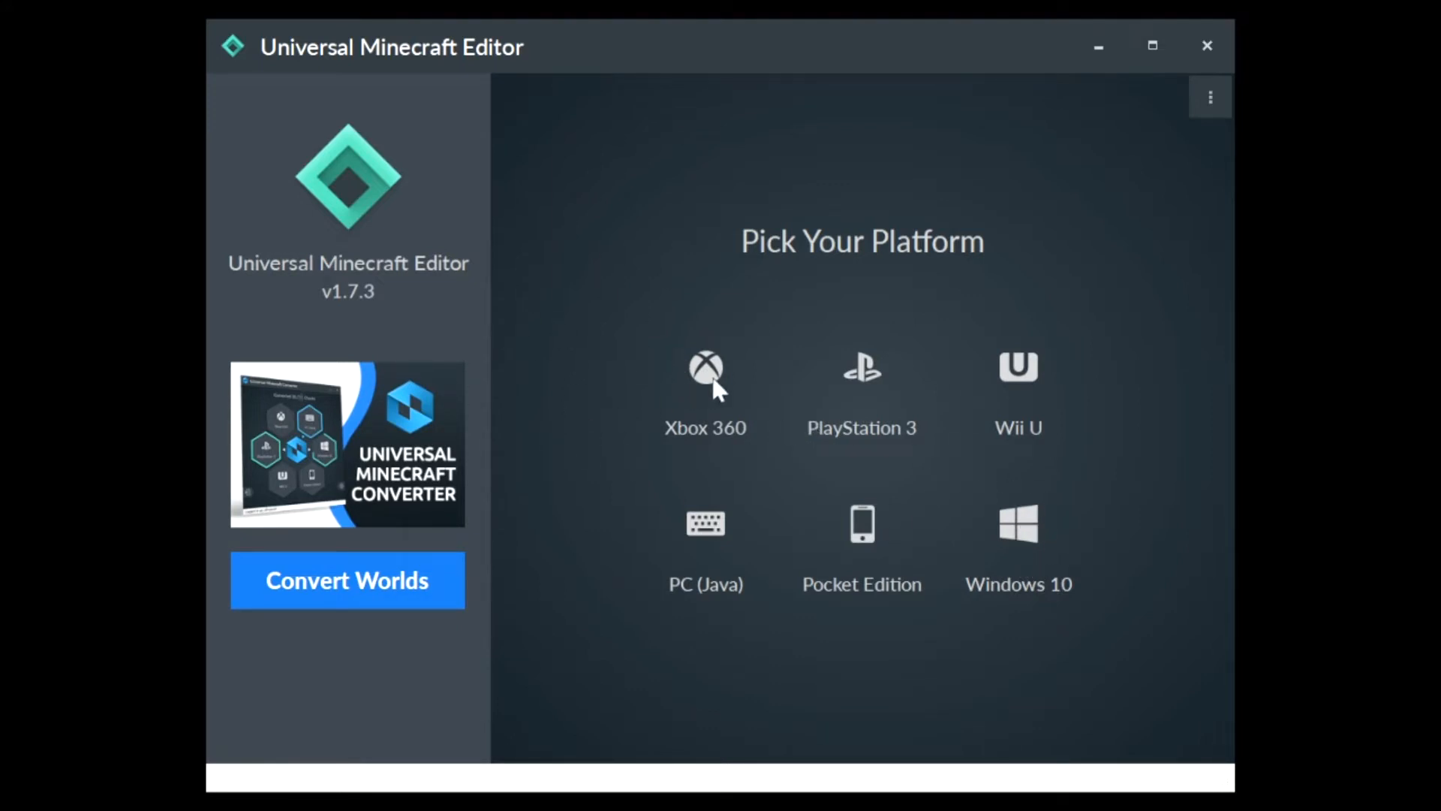
mouse_move(715, 682)
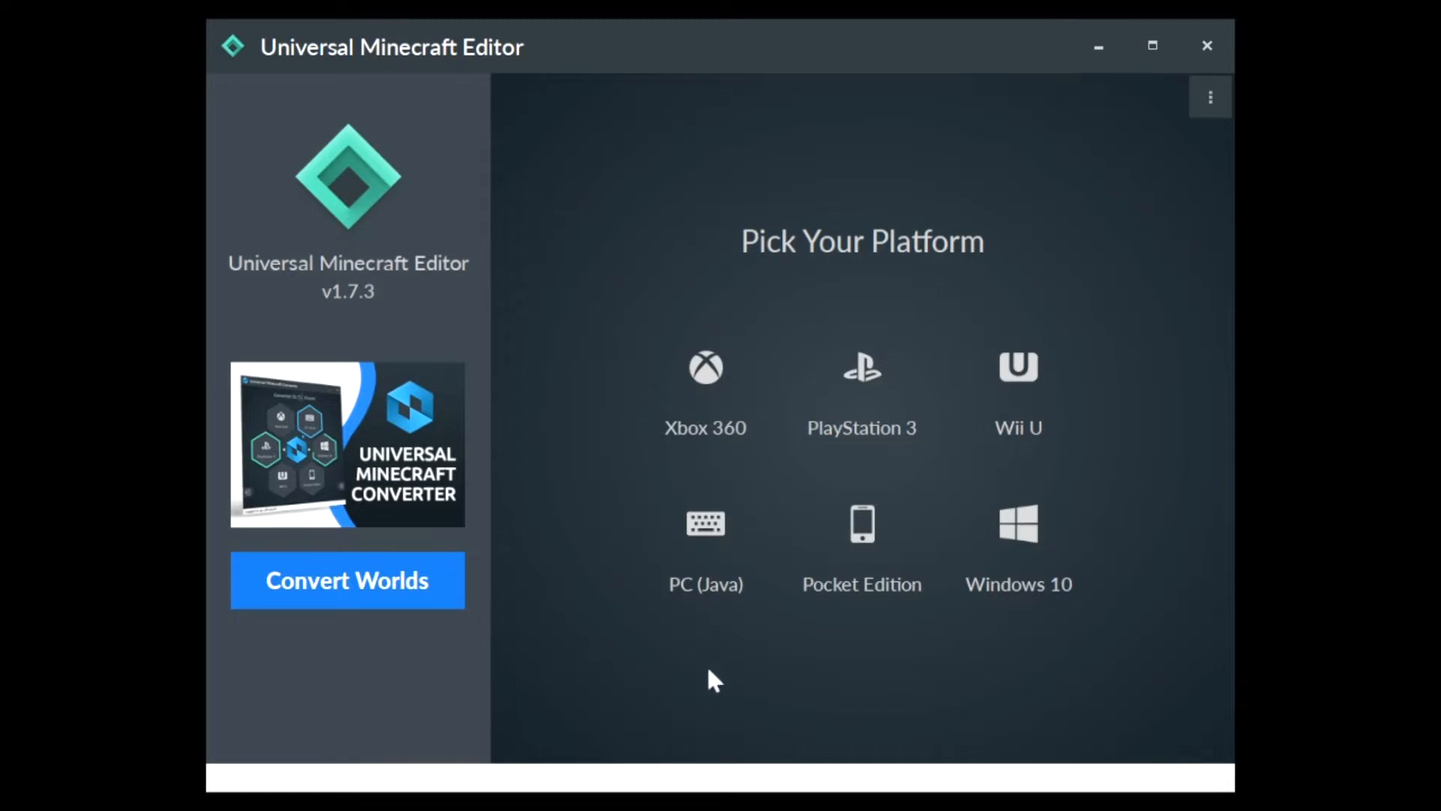
mouse_move(761, 404)
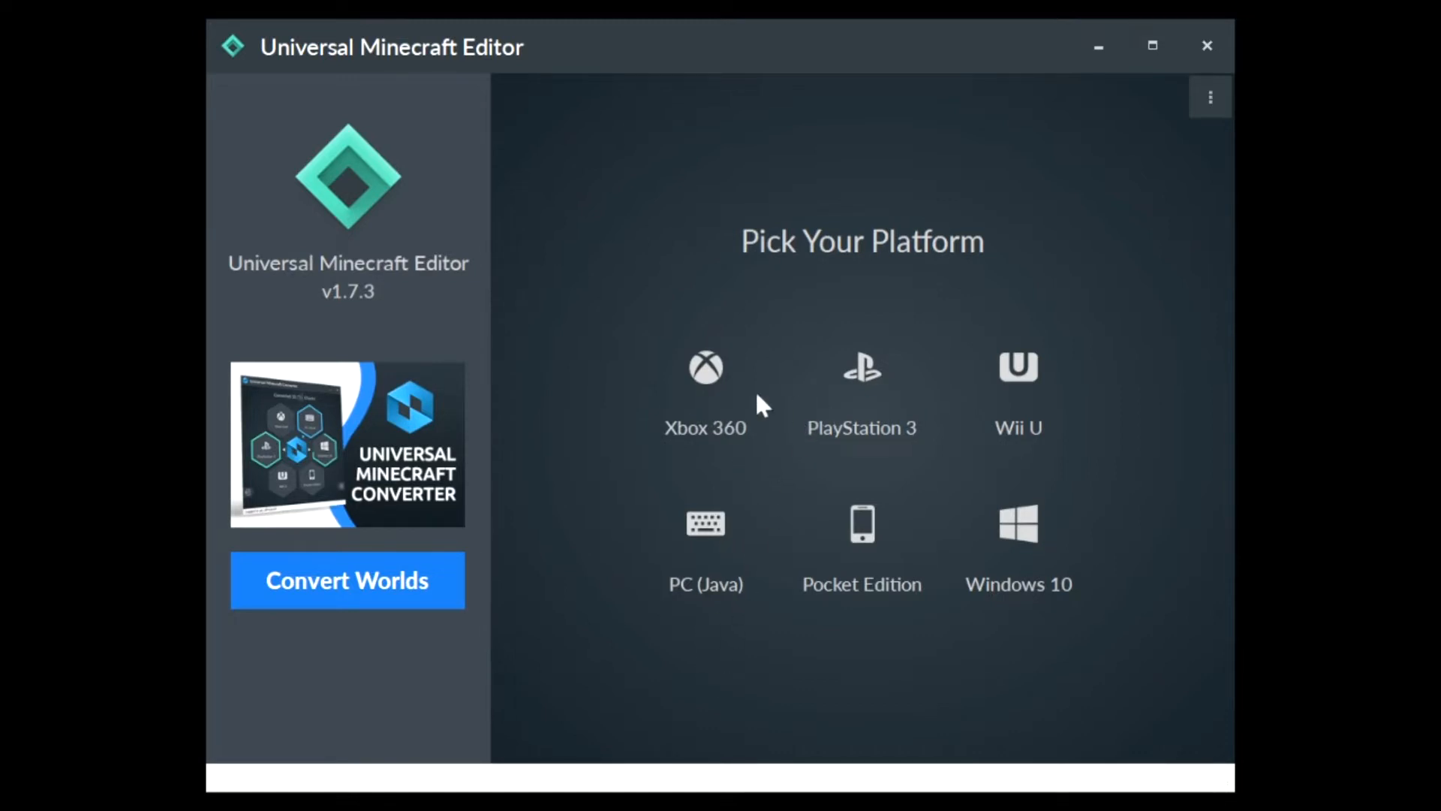
mouse_move(706, 455)
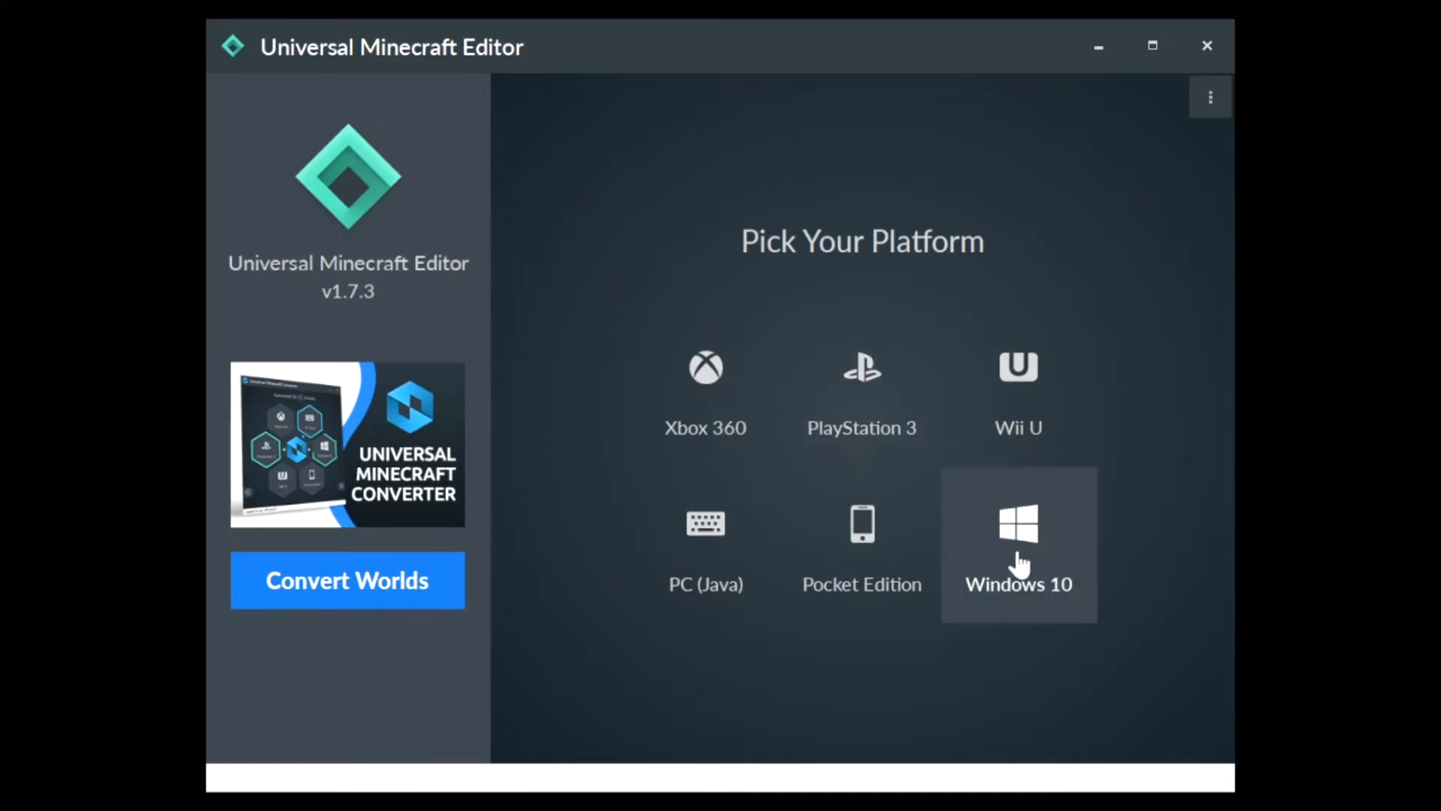
mouse_move(919, 411)
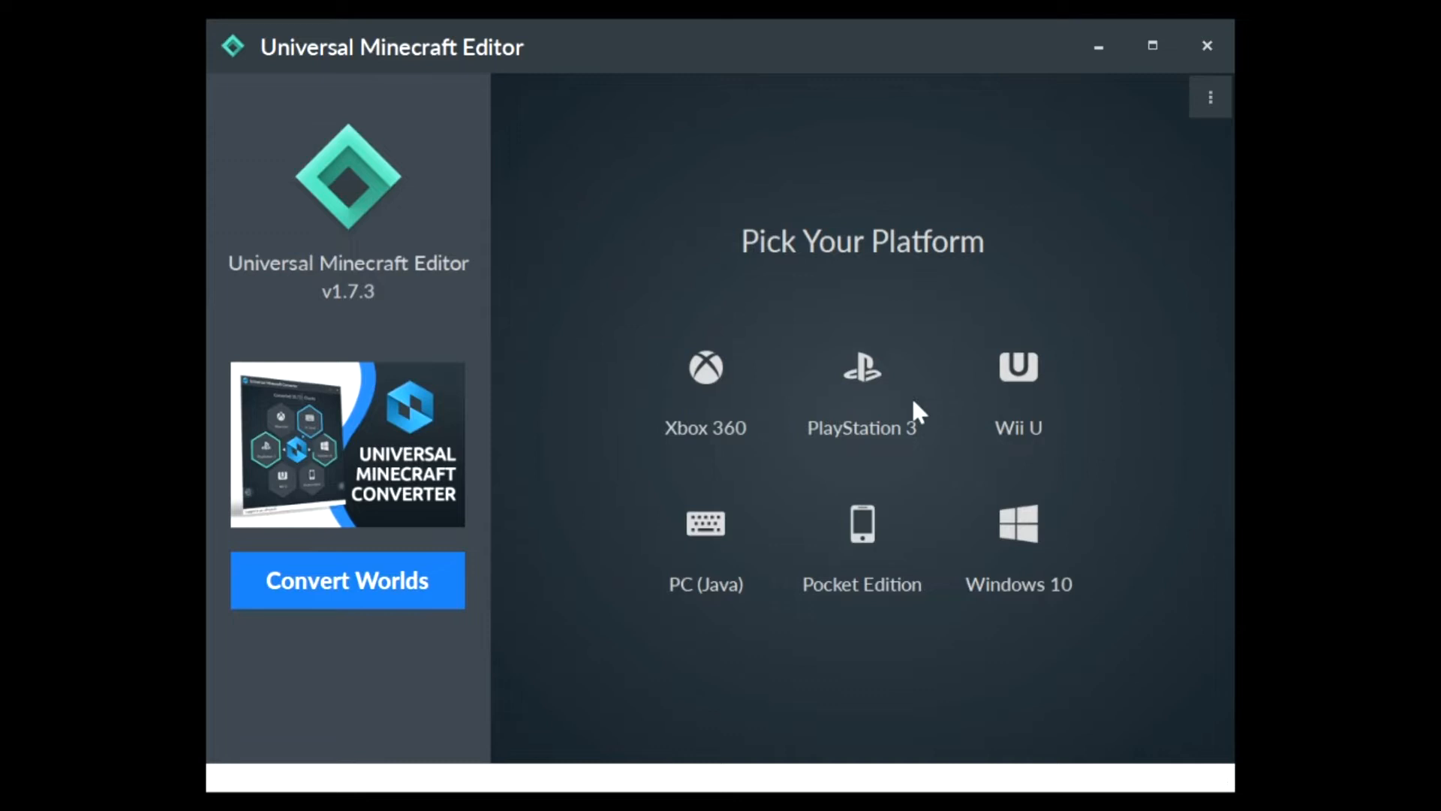
mouse_move(759, 274)
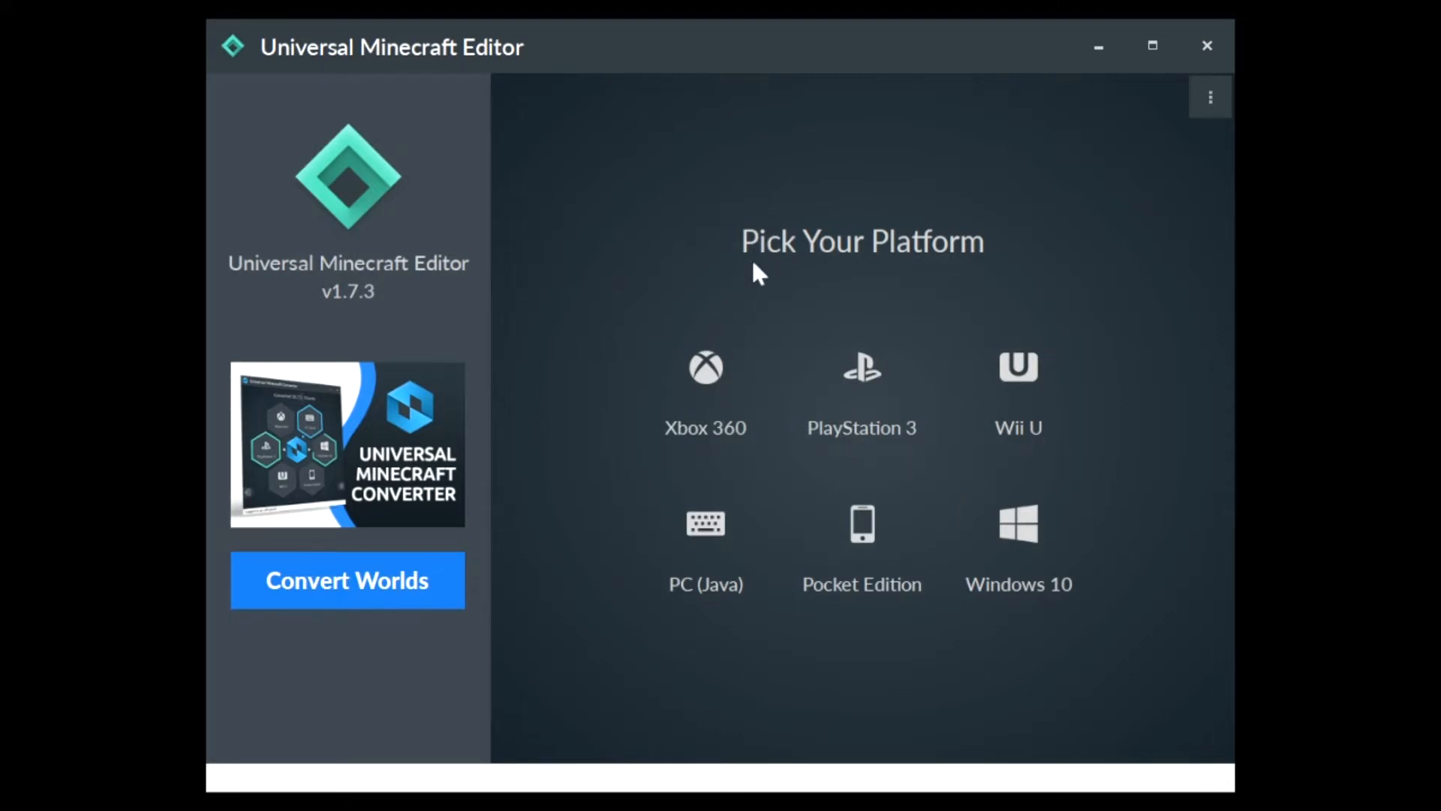
mouse_move(770, 393)
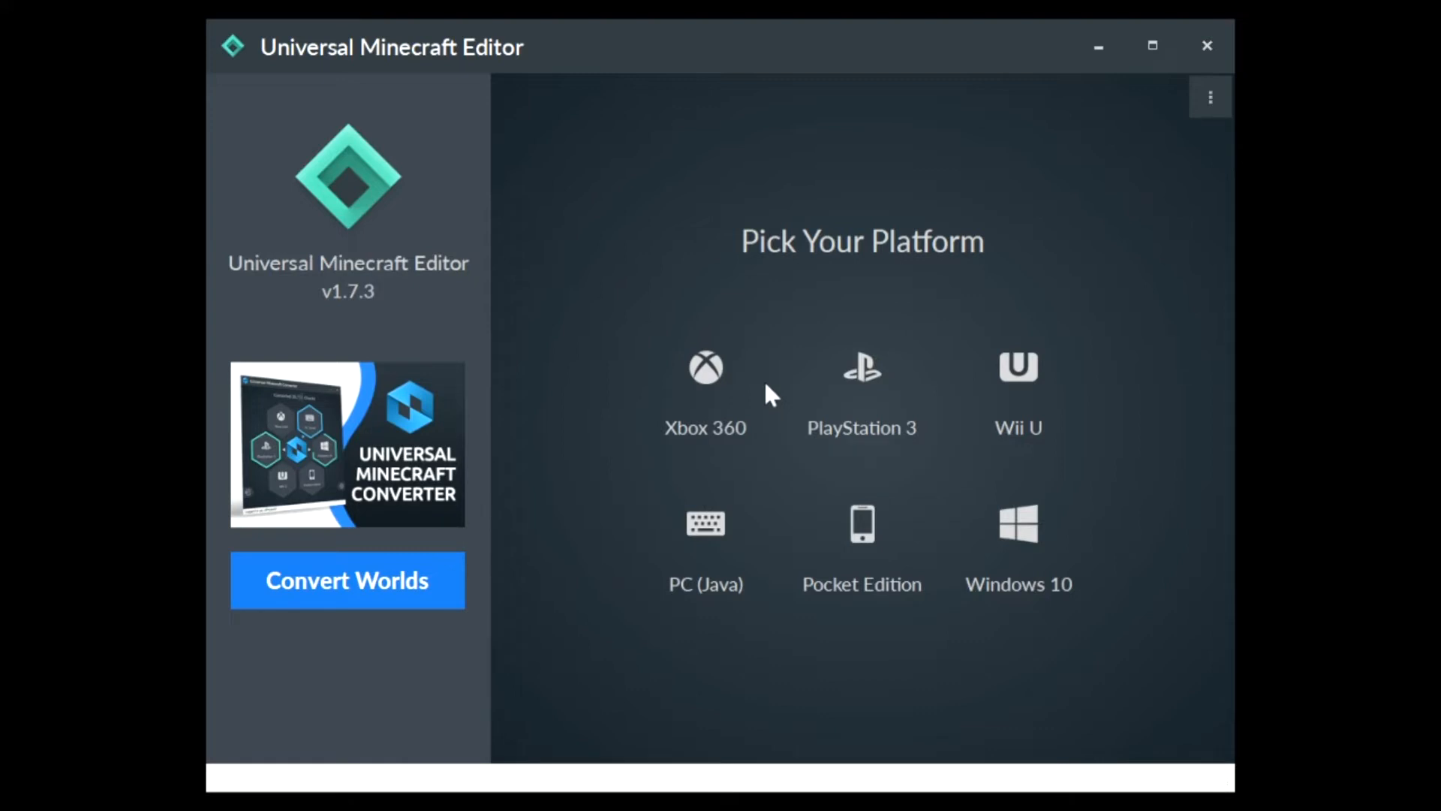
mouse_move(748, 621)
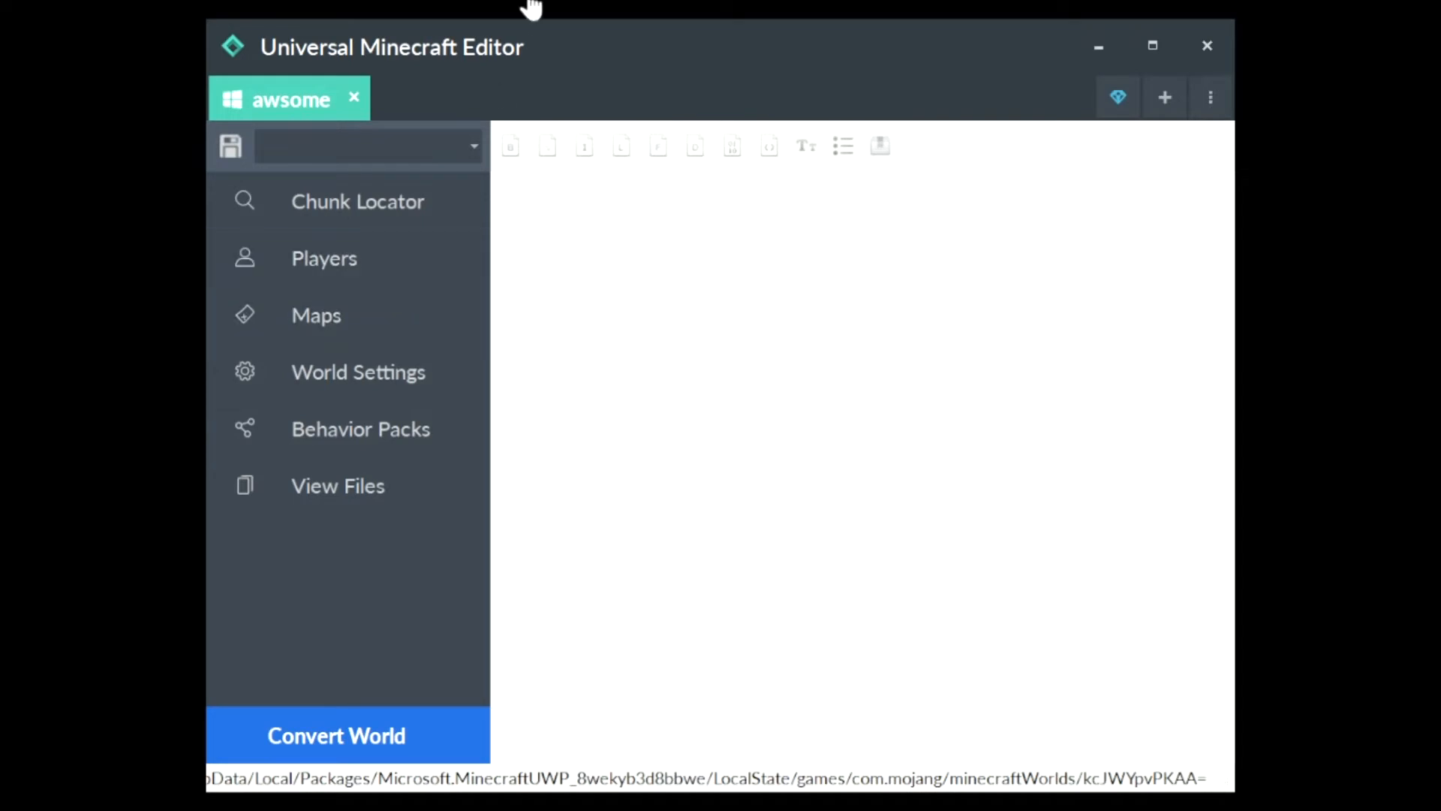
Step: Expand Players in the awsome world and load ~local_player's NBT data
click(323, 258)
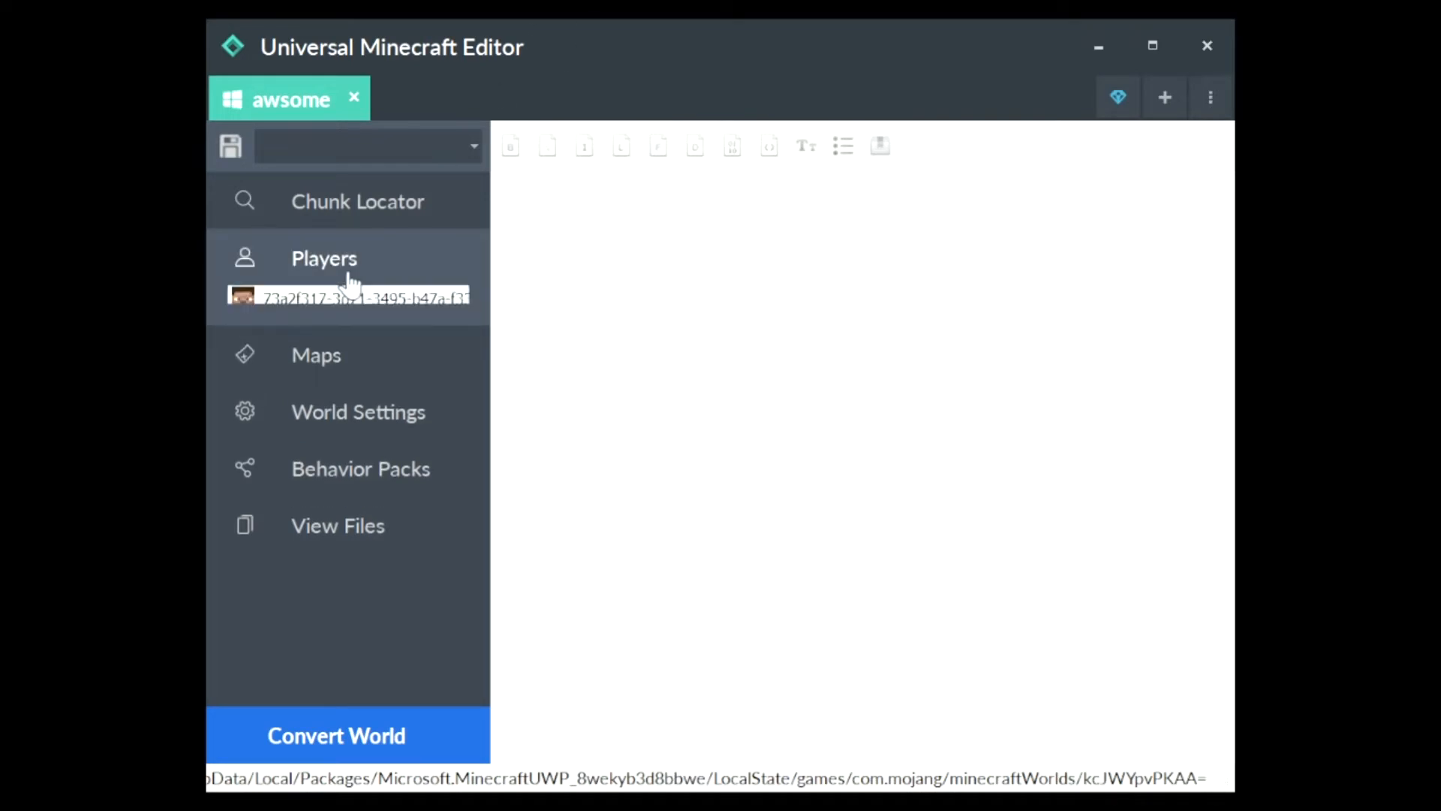
click(324, 258)
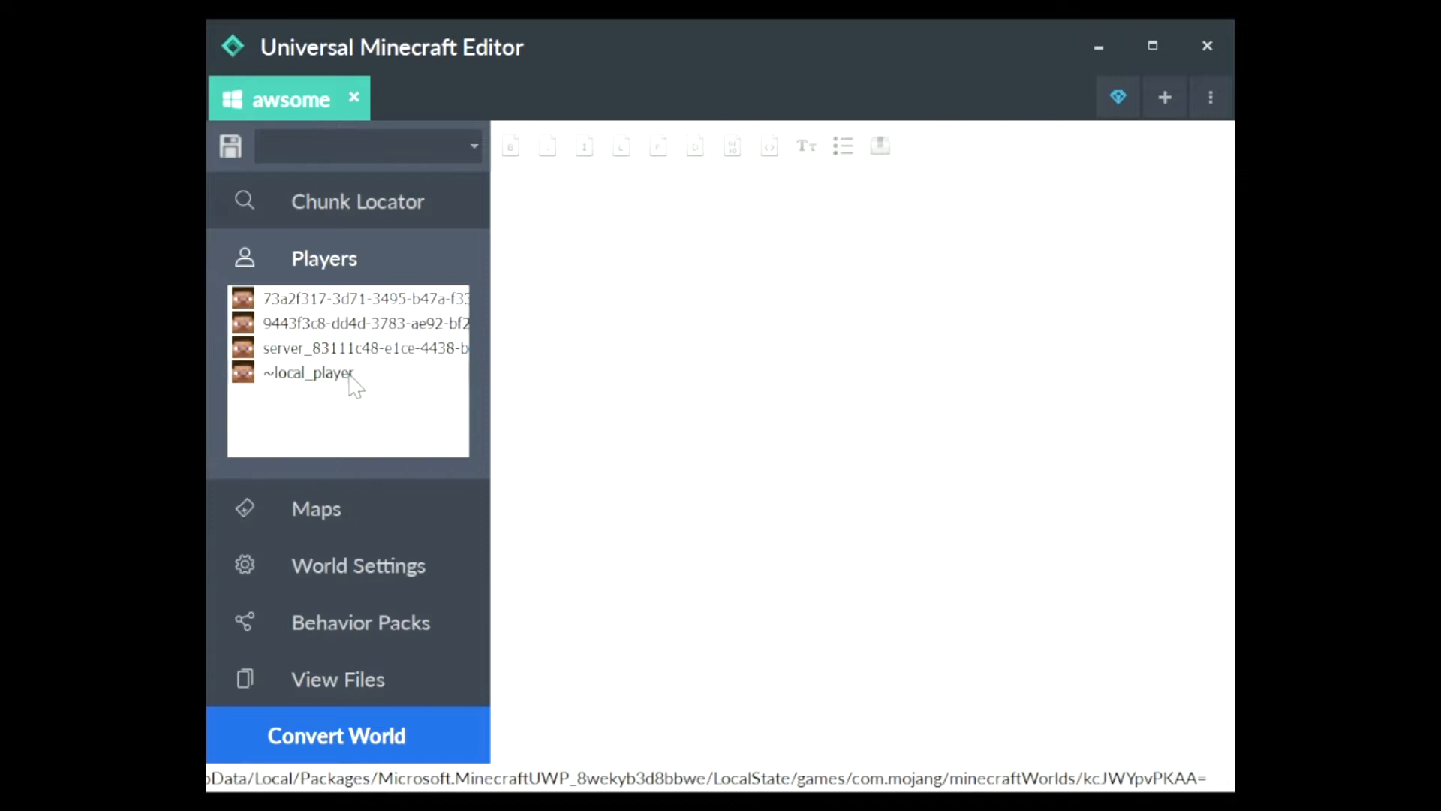
click(309, 372)
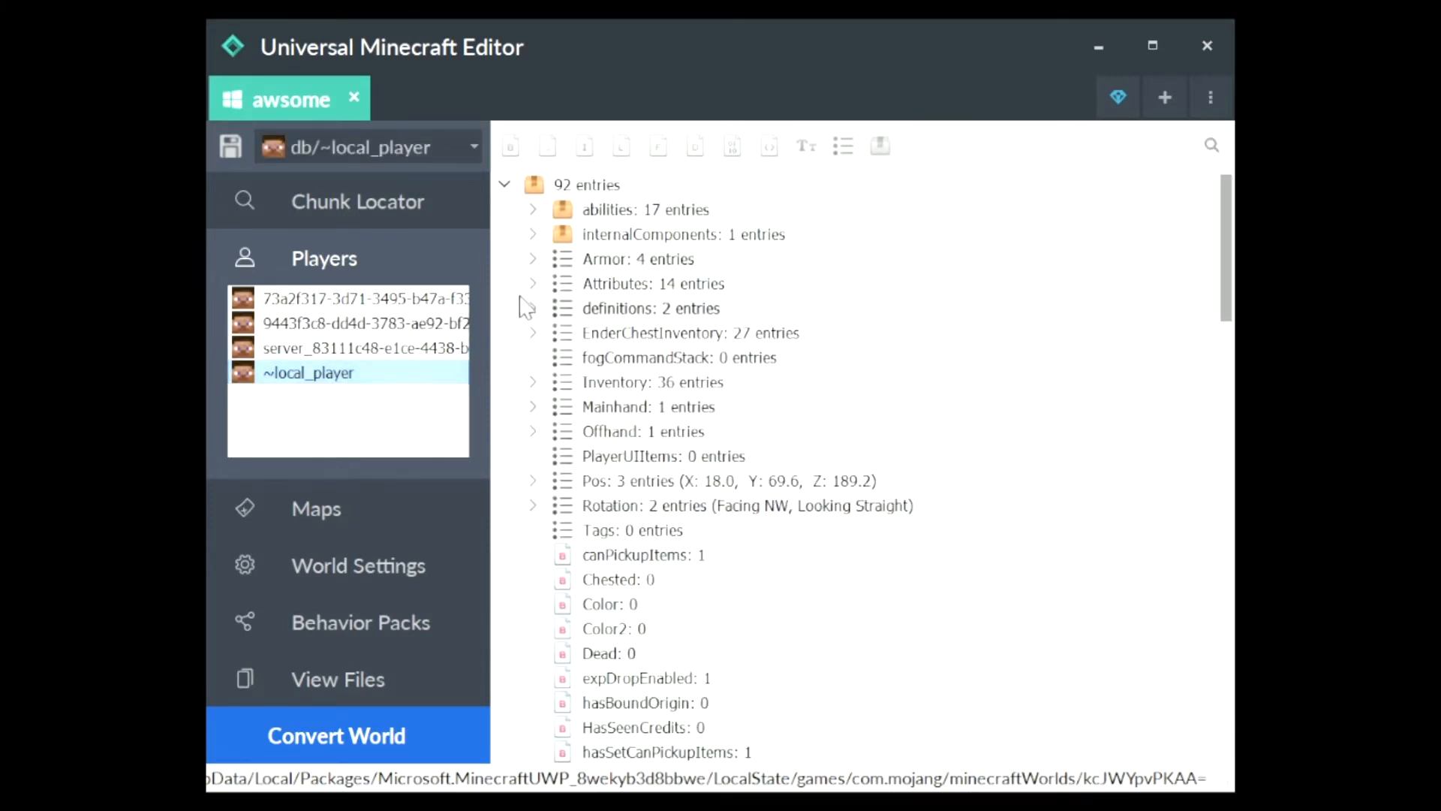
Step: Expand Inventory, the first item, tag and ench to reveal the sword's id and lvl
click(533, 382)
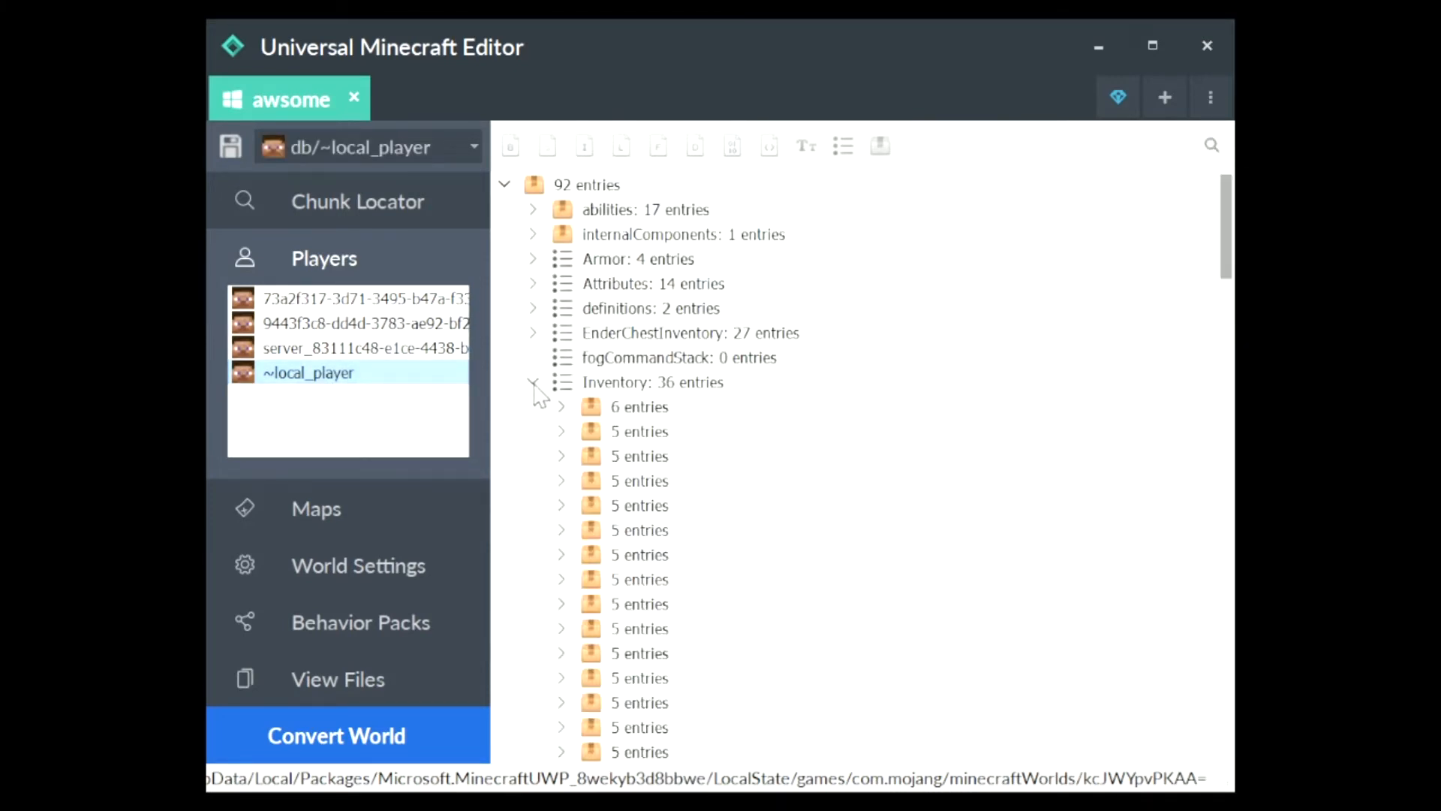
click(562, 406)
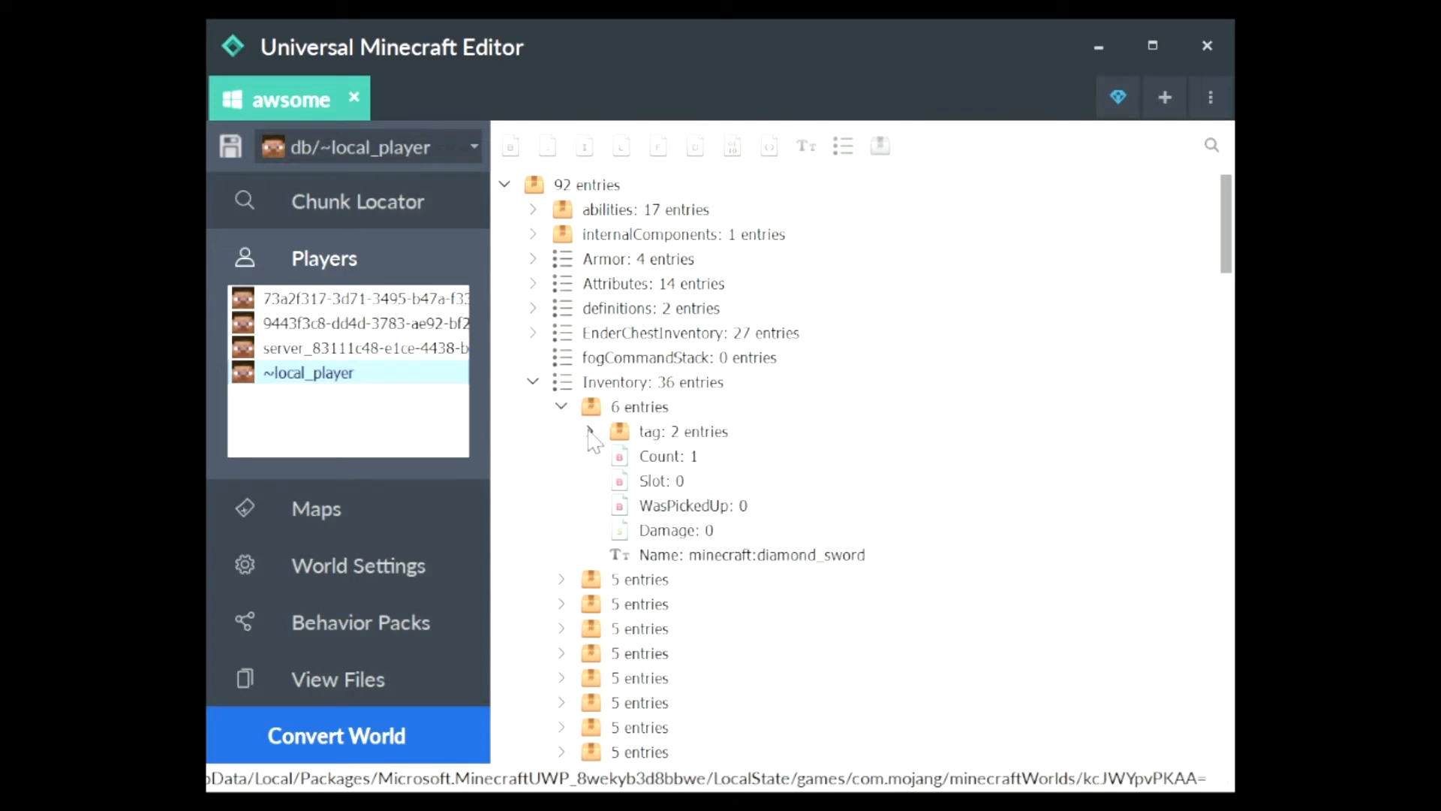
click(590, 431)
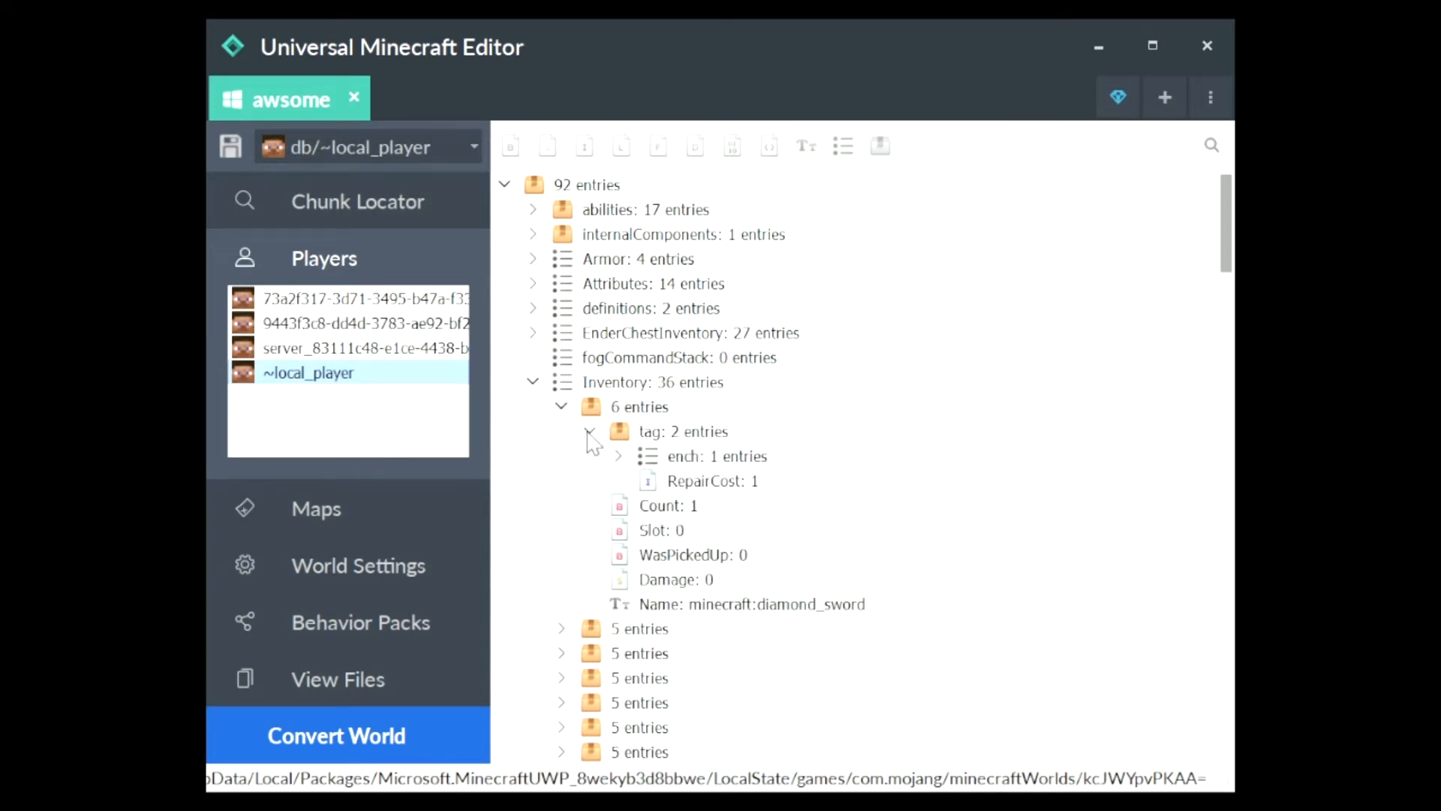
click(619, 457)
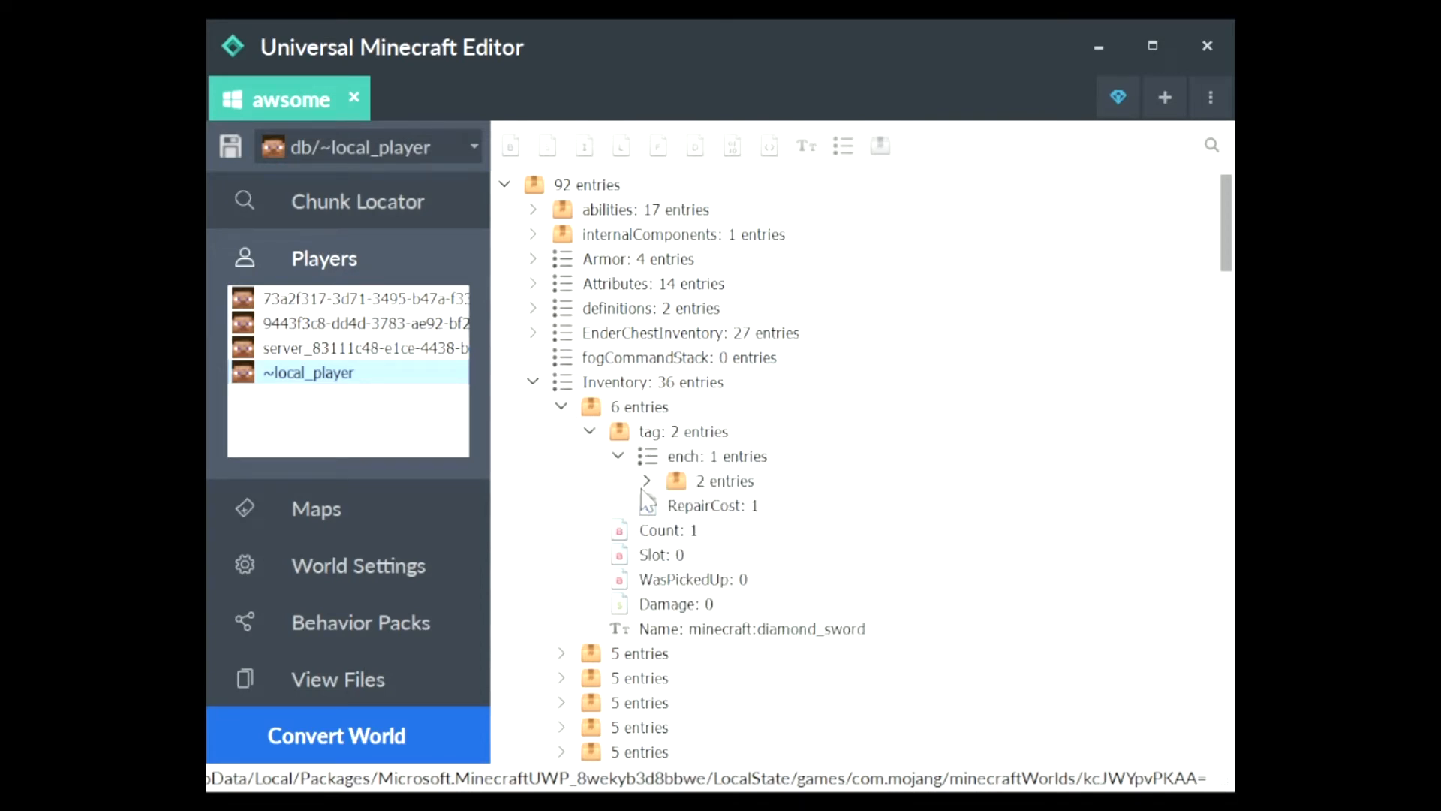
click(647, 481)
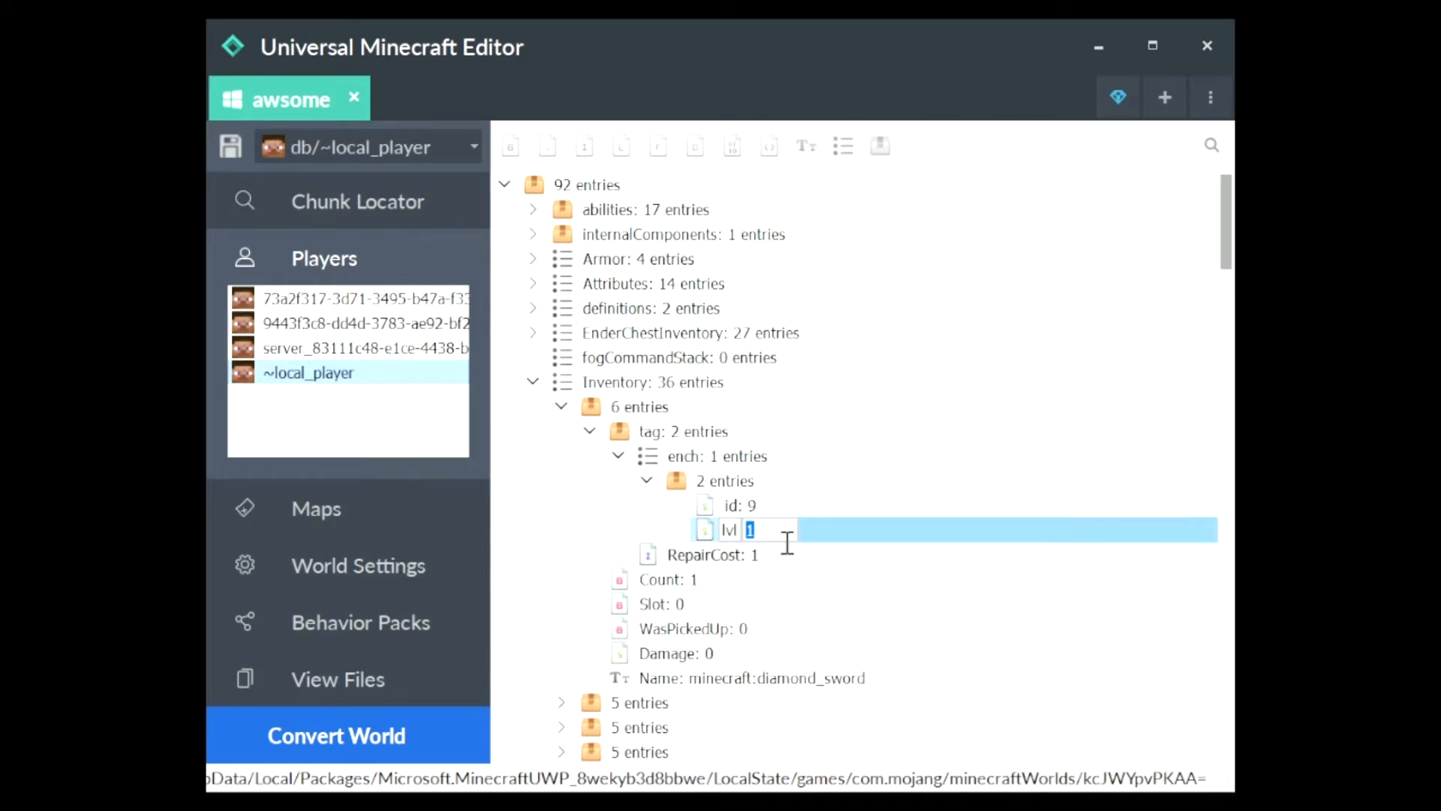
Step: Enter 32767 as the sword's enchantment id 9 level
text(32767)
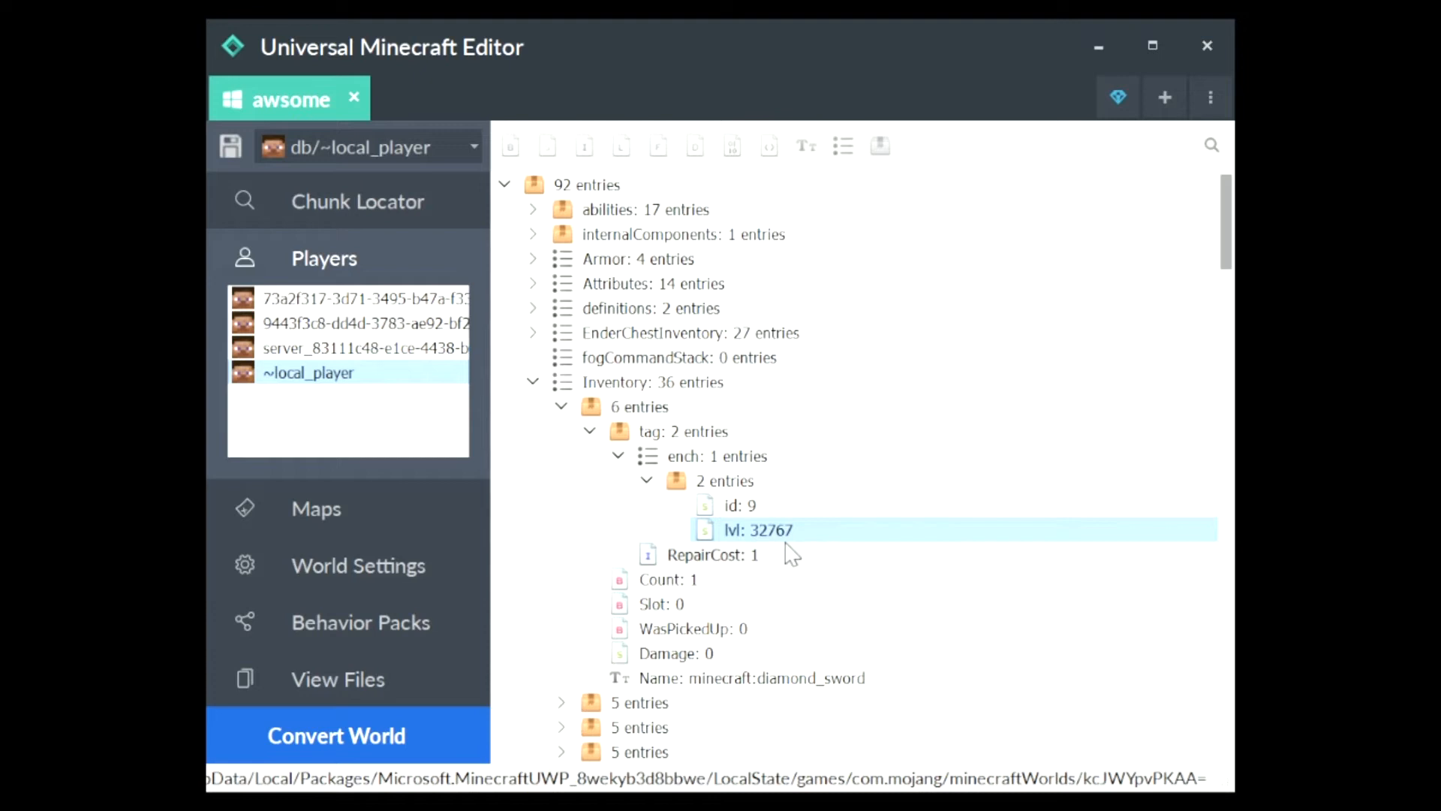
mouse_move(823, 564)
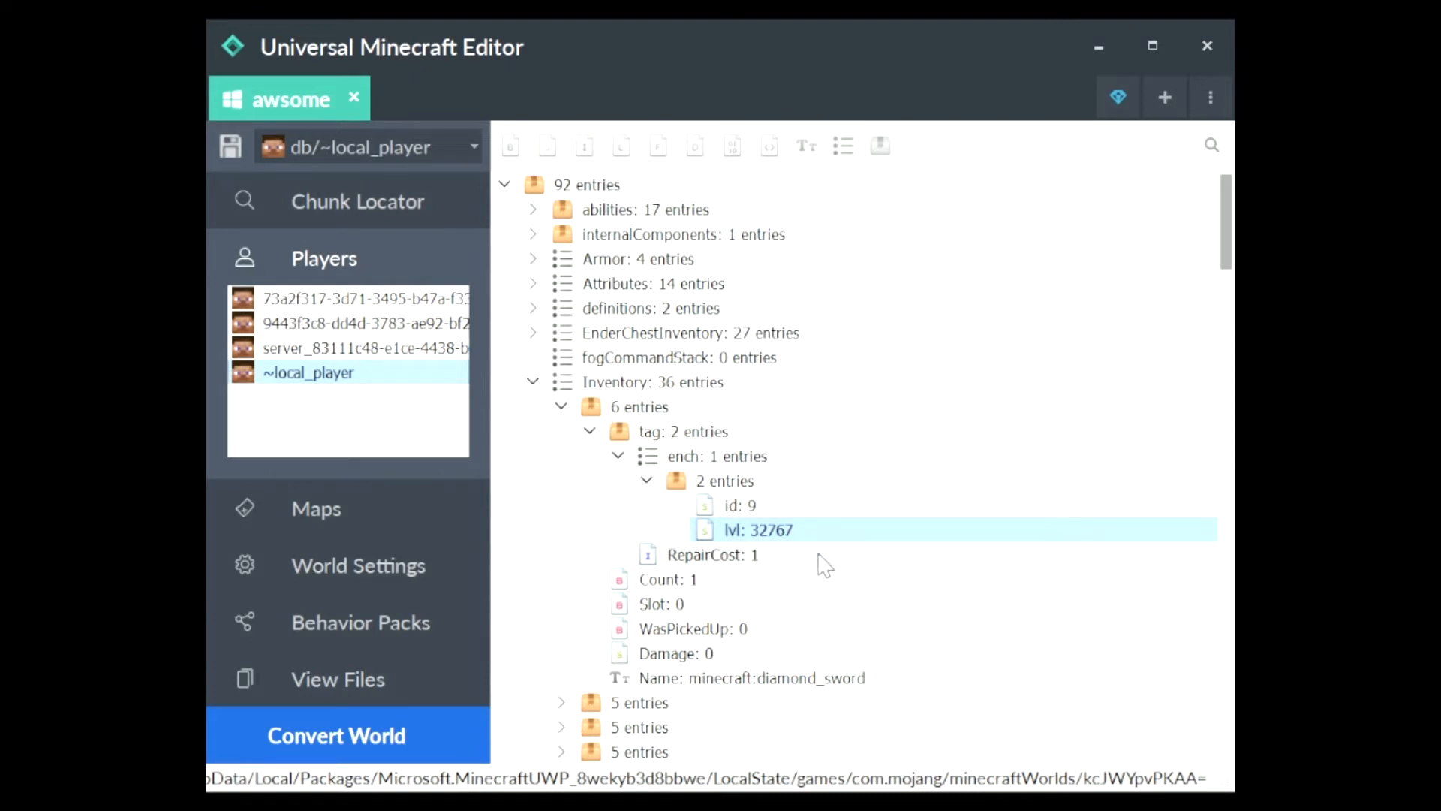
mouse_move(970, 444)
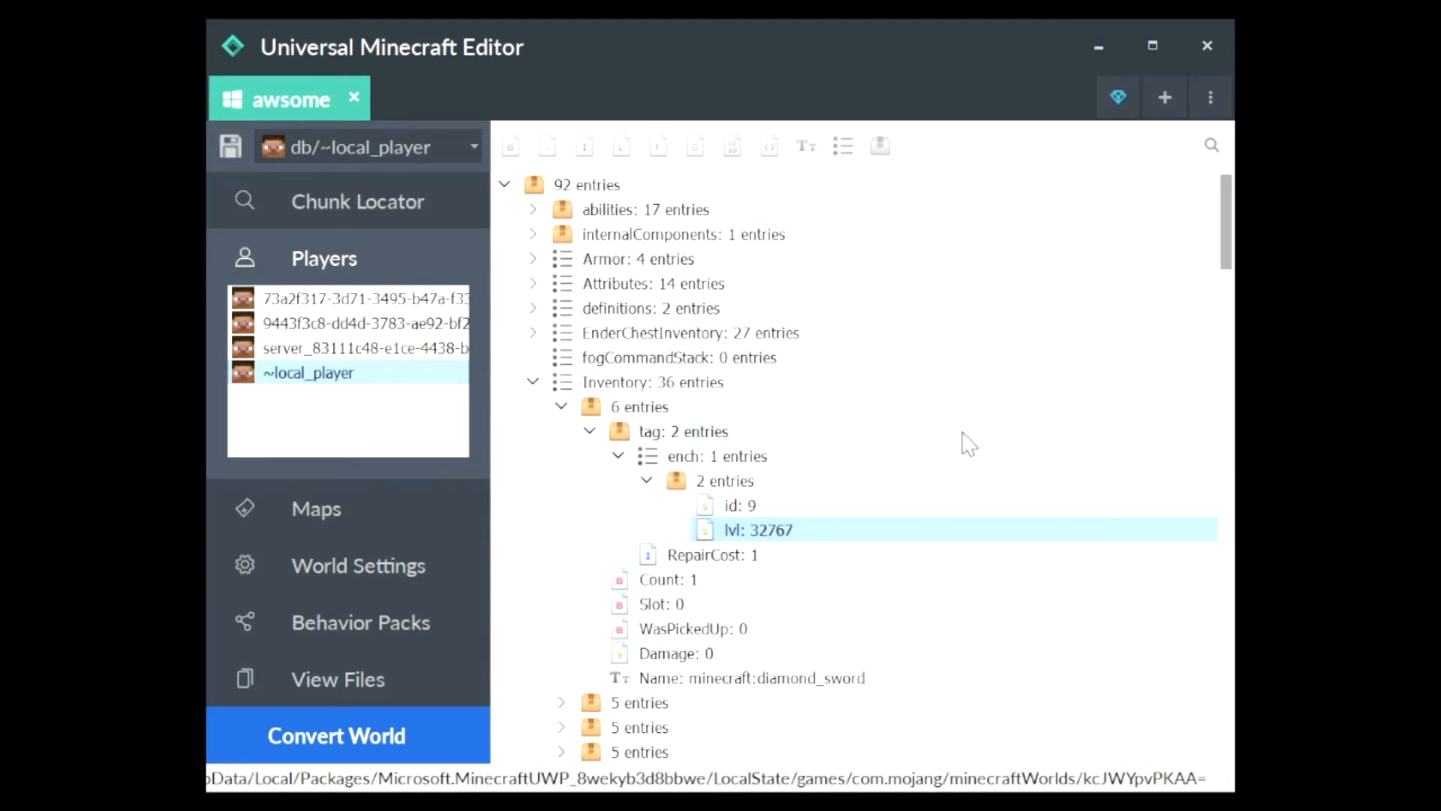
mouse_move(1212, 97)
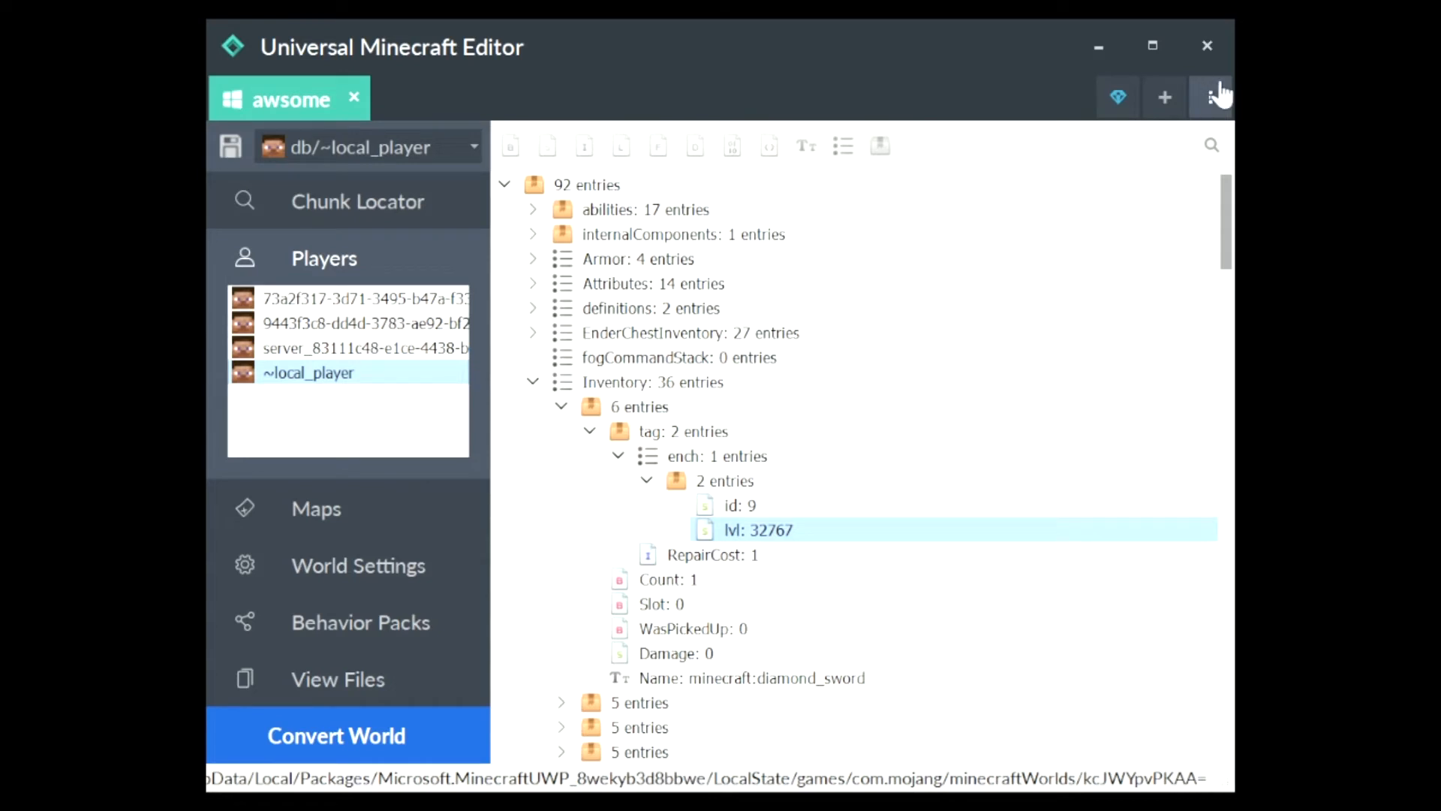
mouse_move(1155, 212)
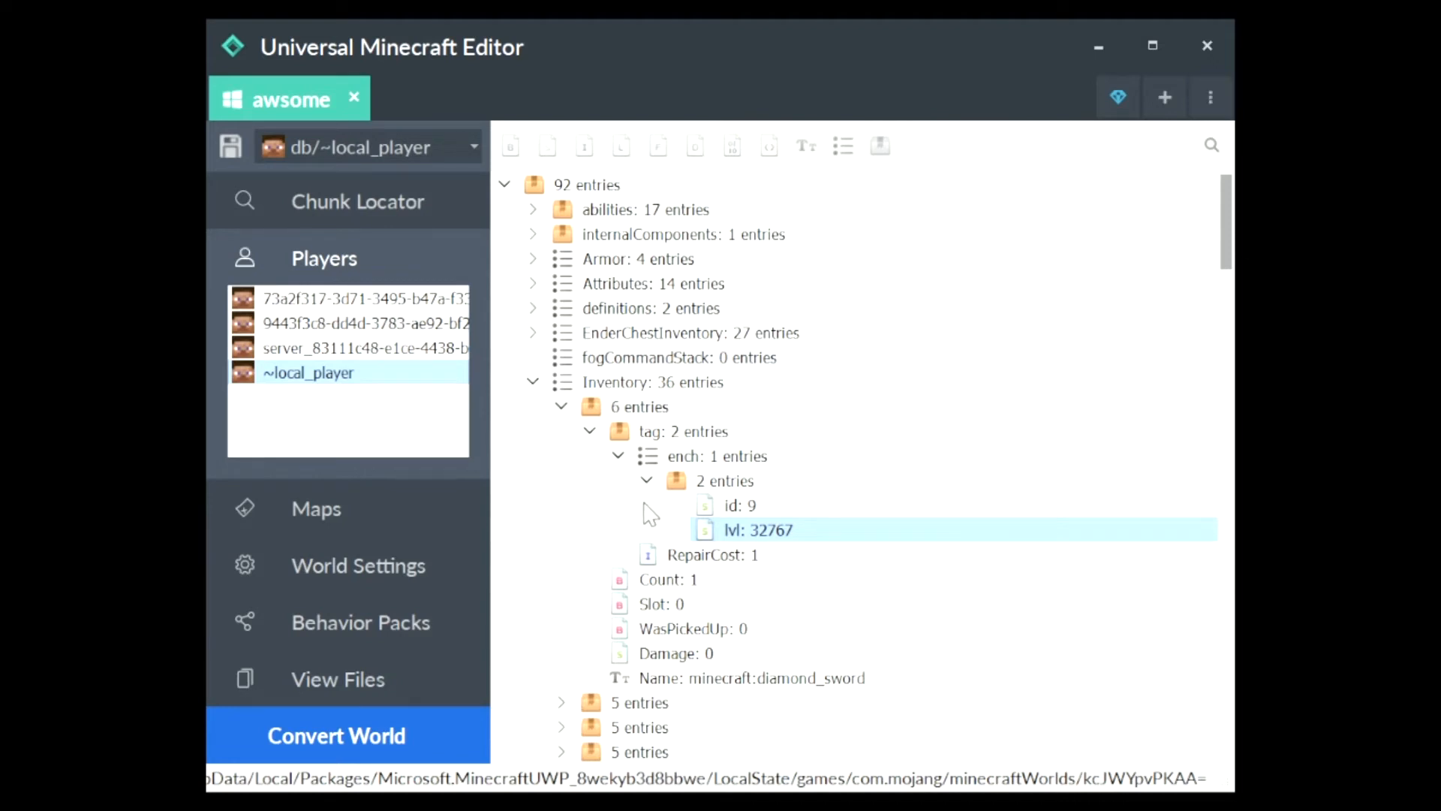
mouse_move(868, 484)
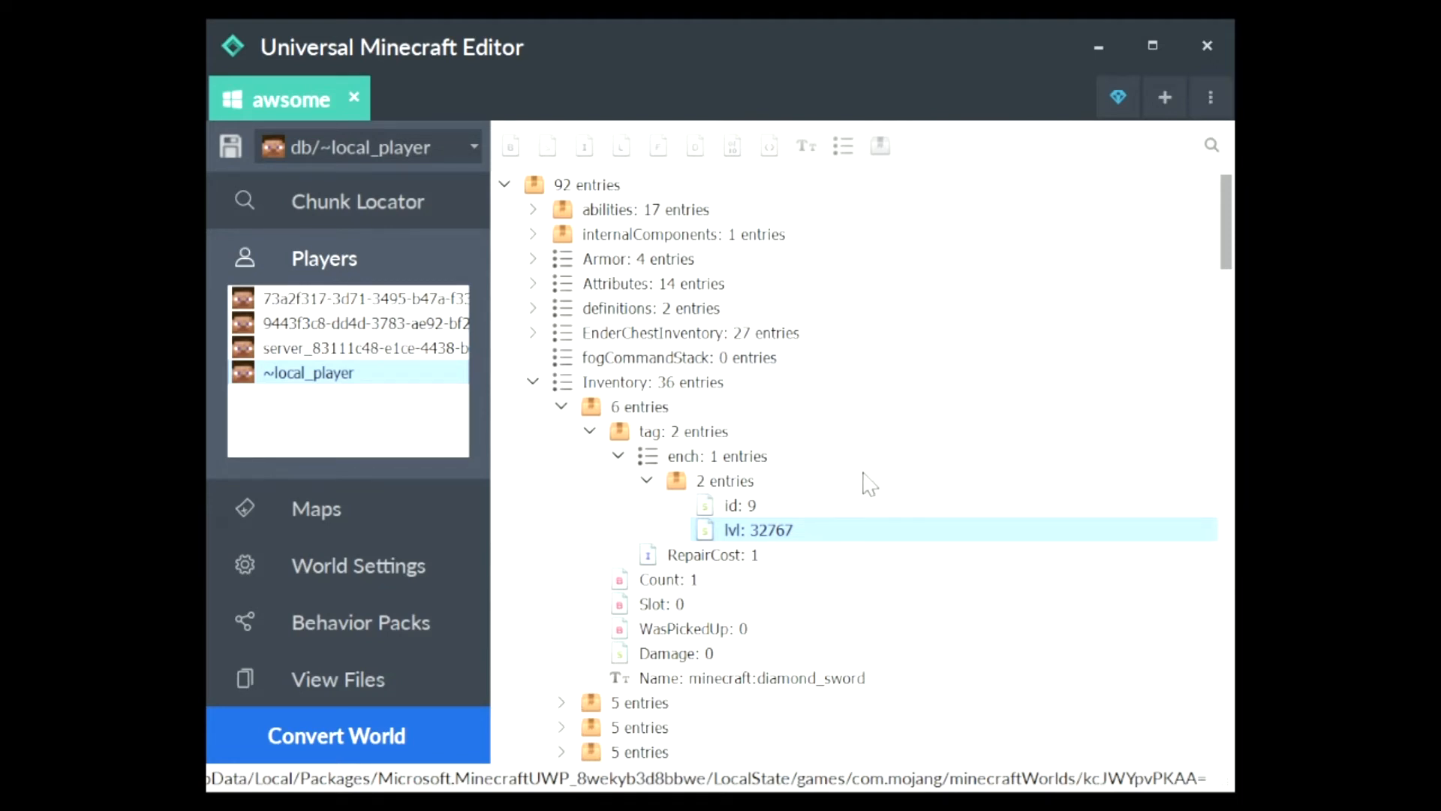
mouse_move(1151, 181)
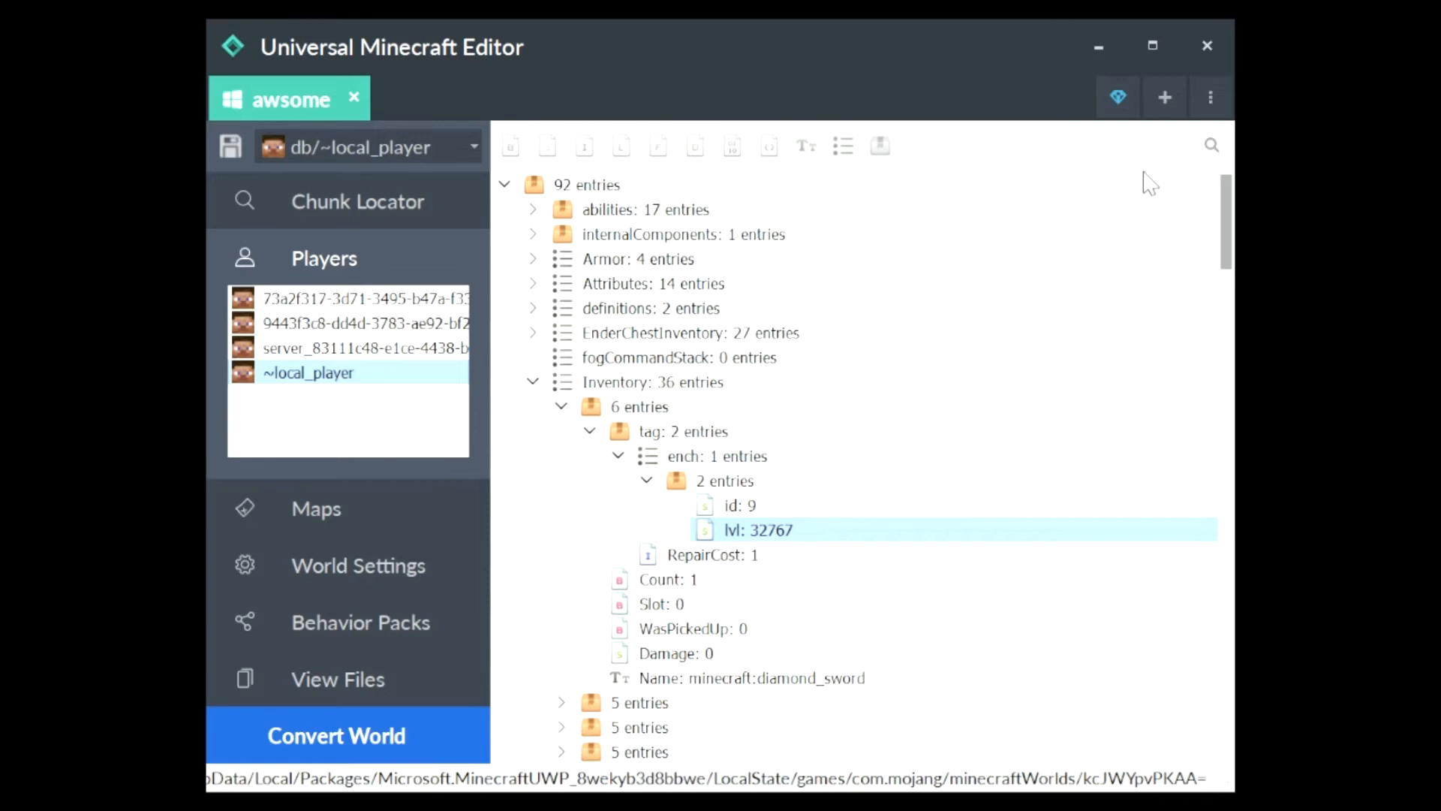
mouse_move(1036, 554)
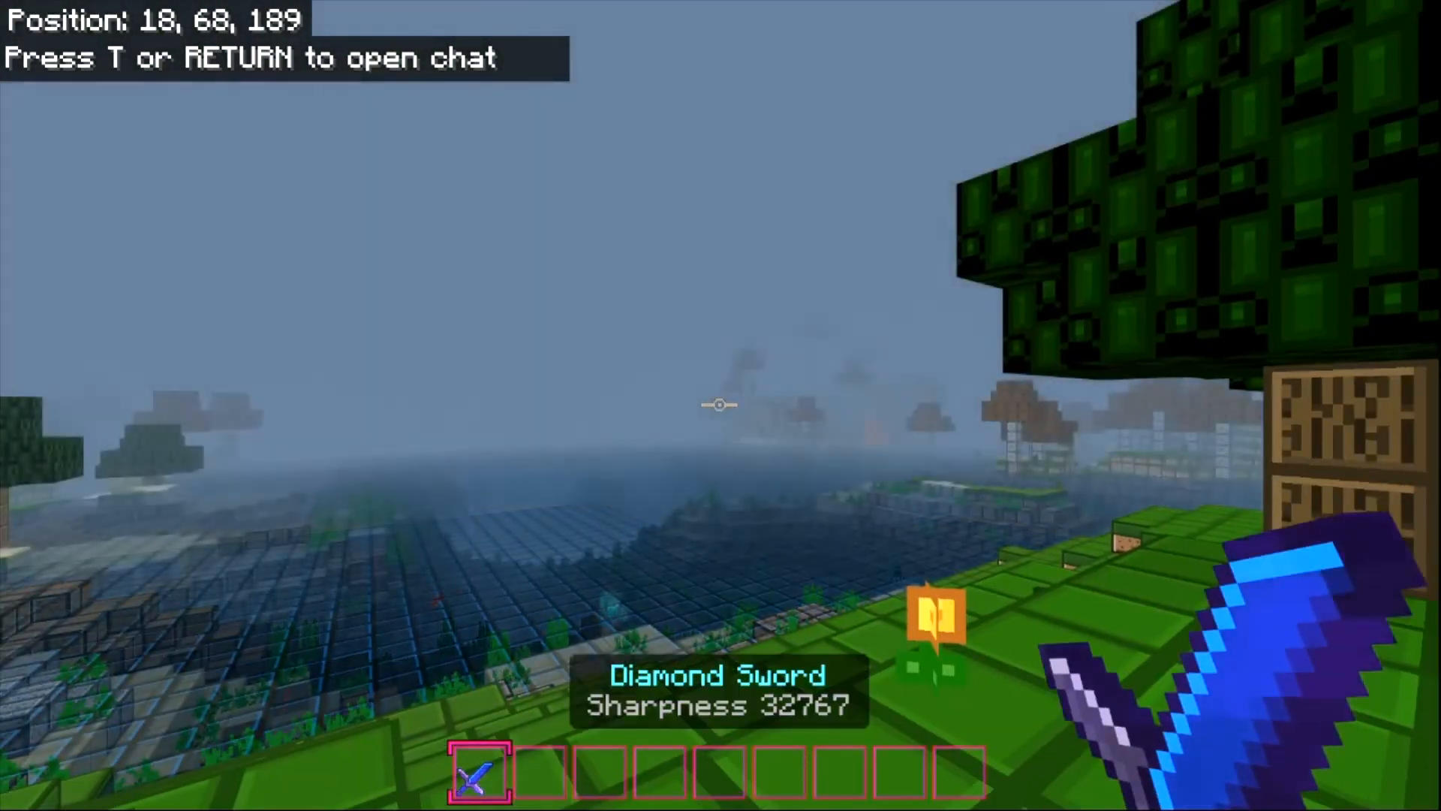
Step: Check the sword's tooltip in the inventory showing Sharpness 32767 and +40965 Attack Damage
key(e)
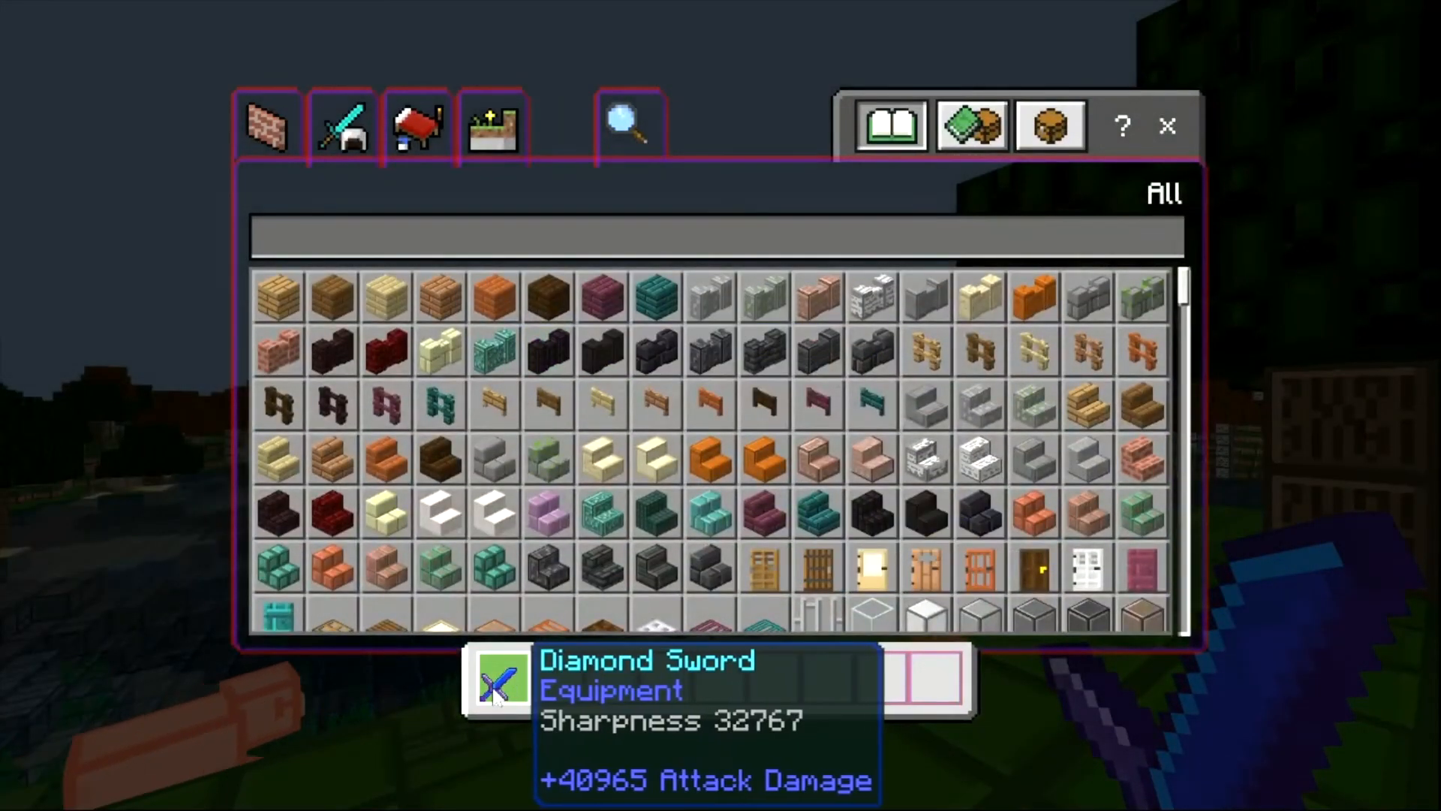
key(Escape)
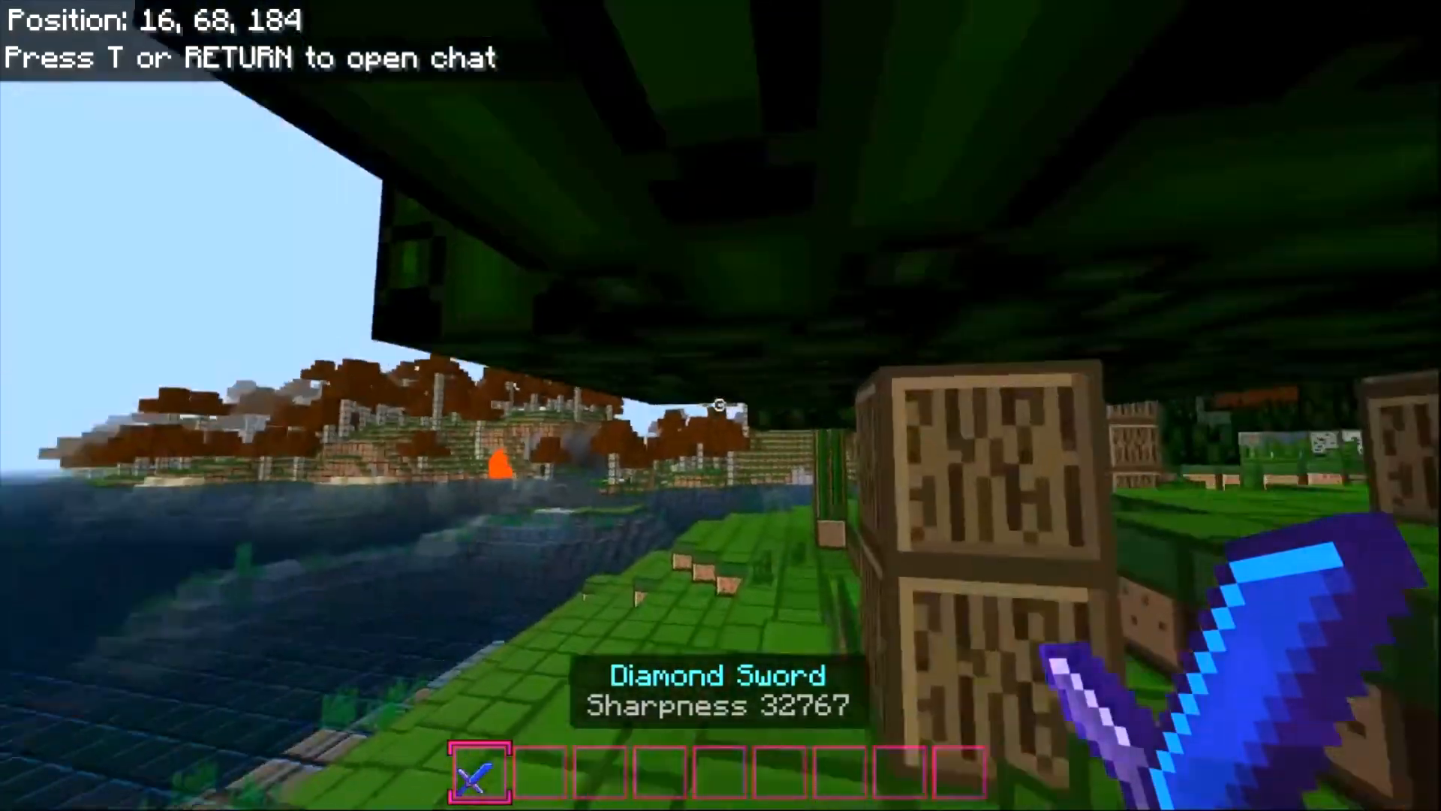